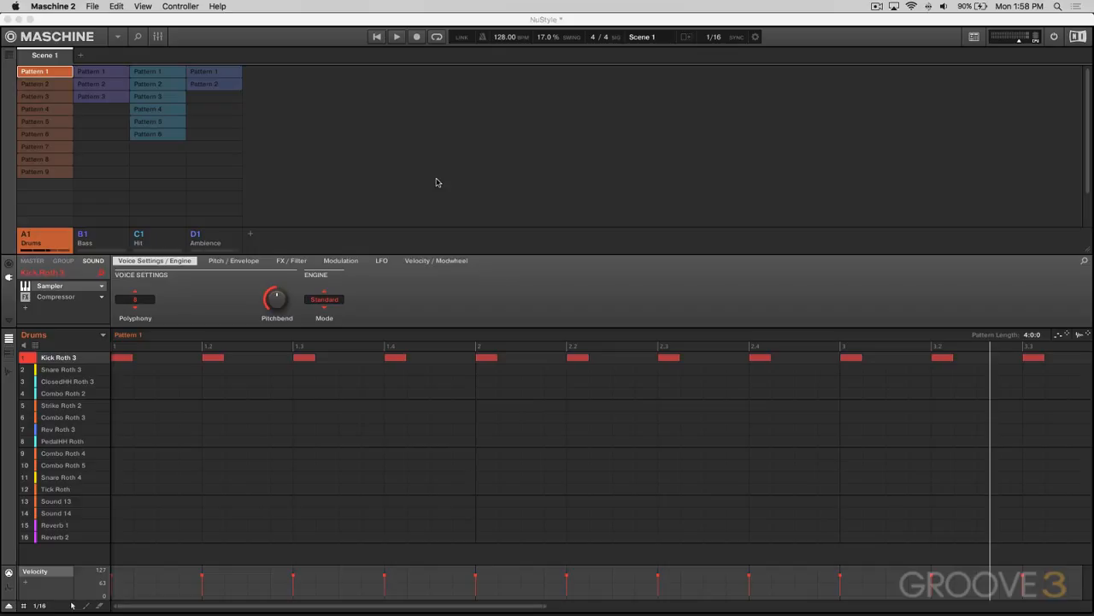
mouse_move(216, 170)
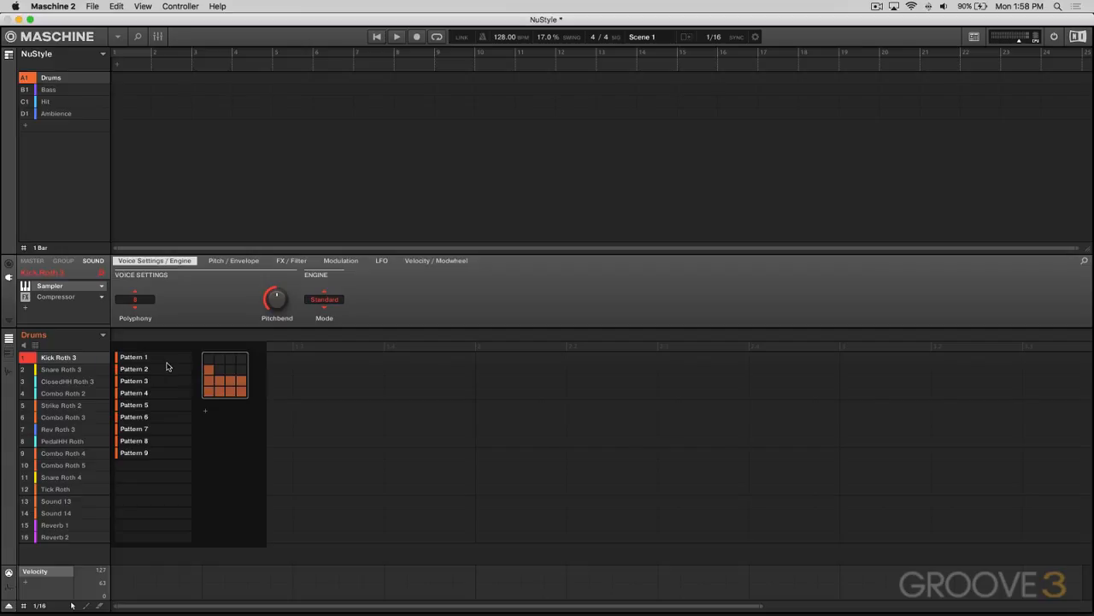
Show NuStyle's empty arrangement timeline with the Drums, Bass, Hit and Ambience groups
left_click(134, 357)
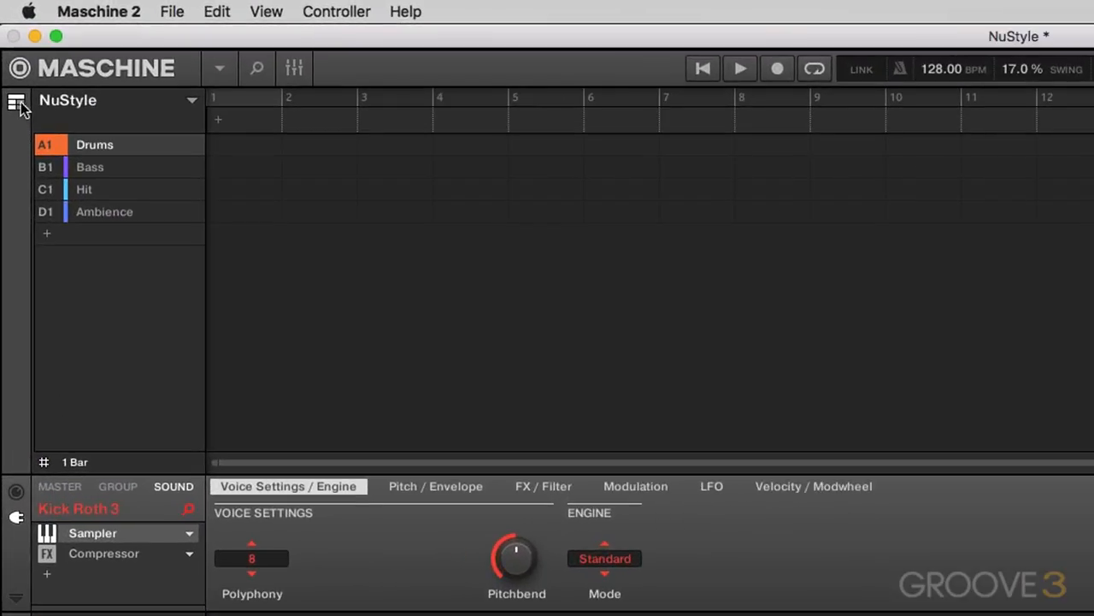
Return to the Ideas grid and look through the Hit, Ambience and Drums groups
left_click(16, 103)
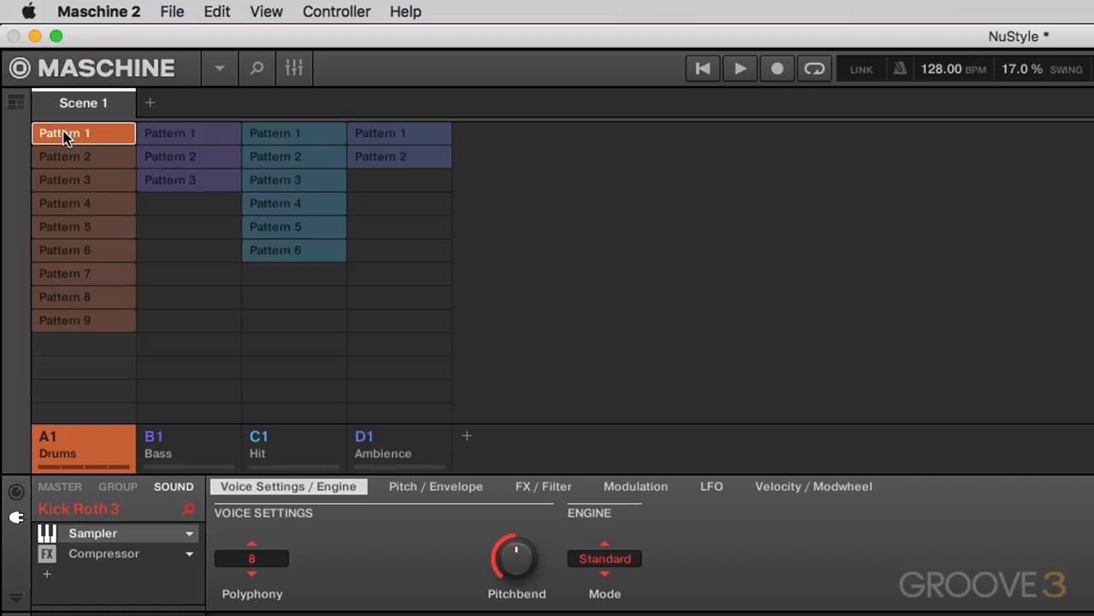
mouse_move(546, 334)
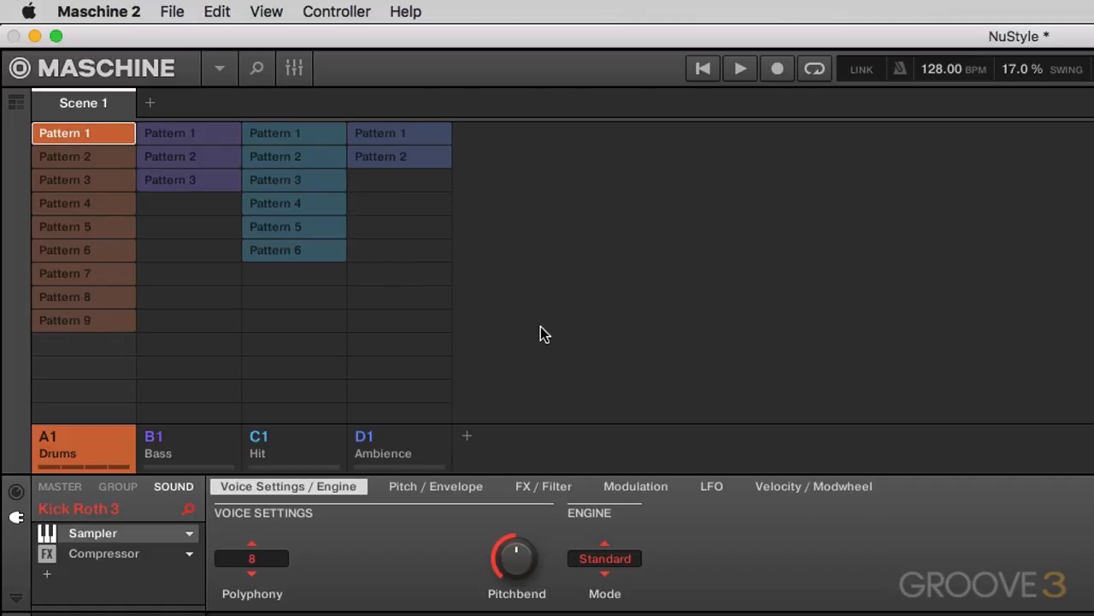
mouse_move(94, 445)
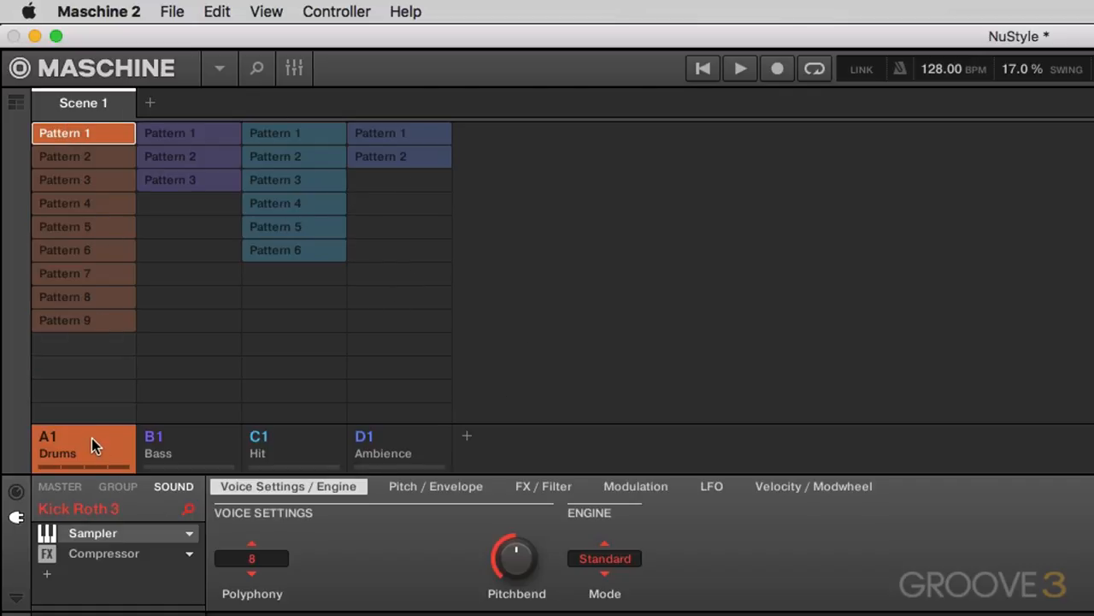
mouse_move(188, 440)
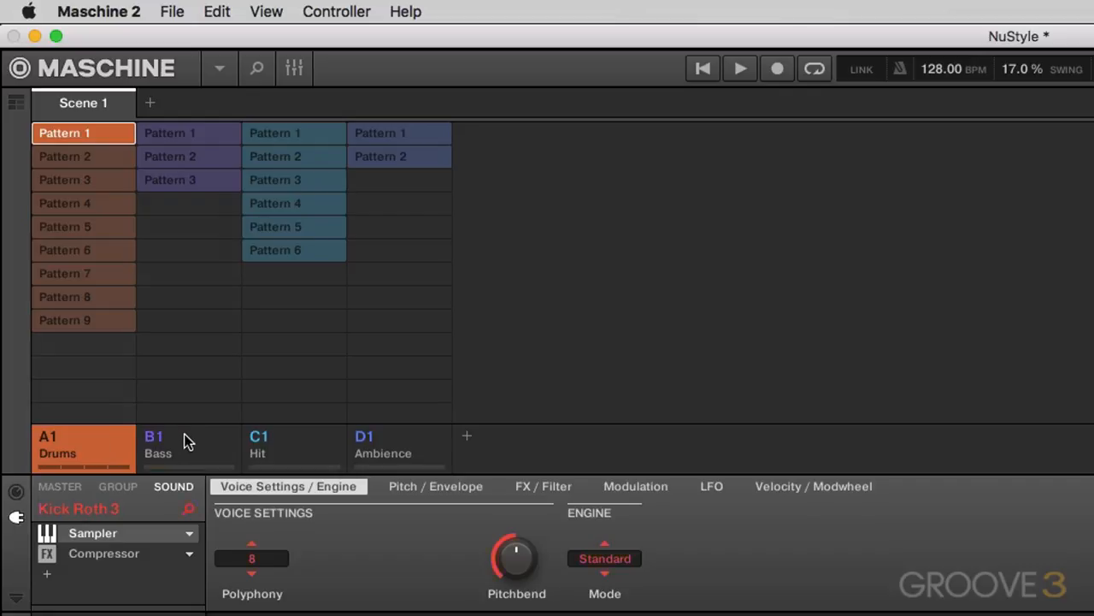
left_click(293, 444)
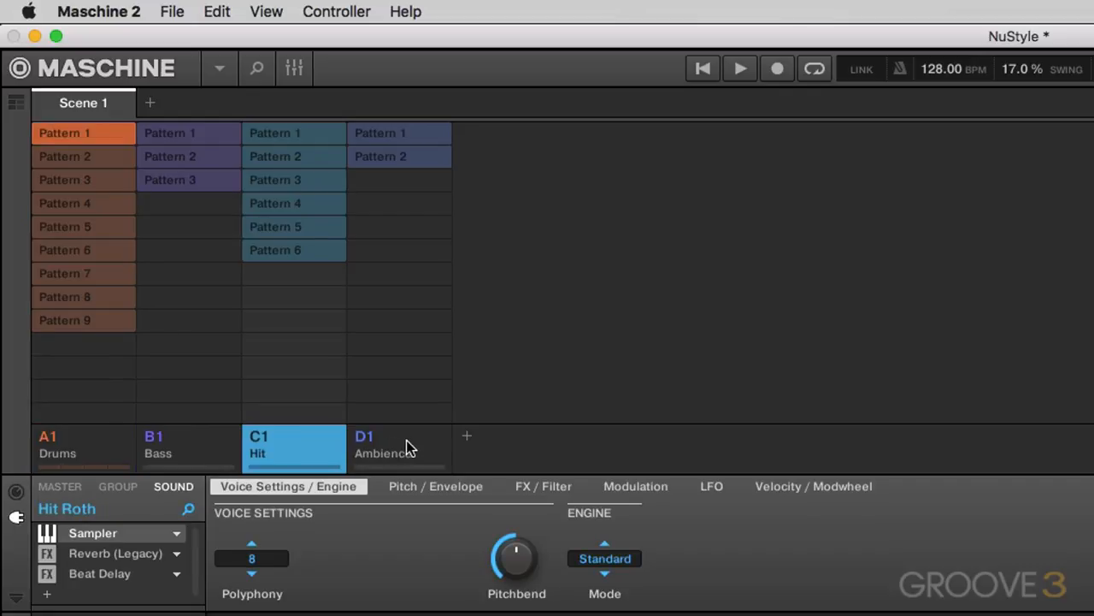
left_click(399, 449)
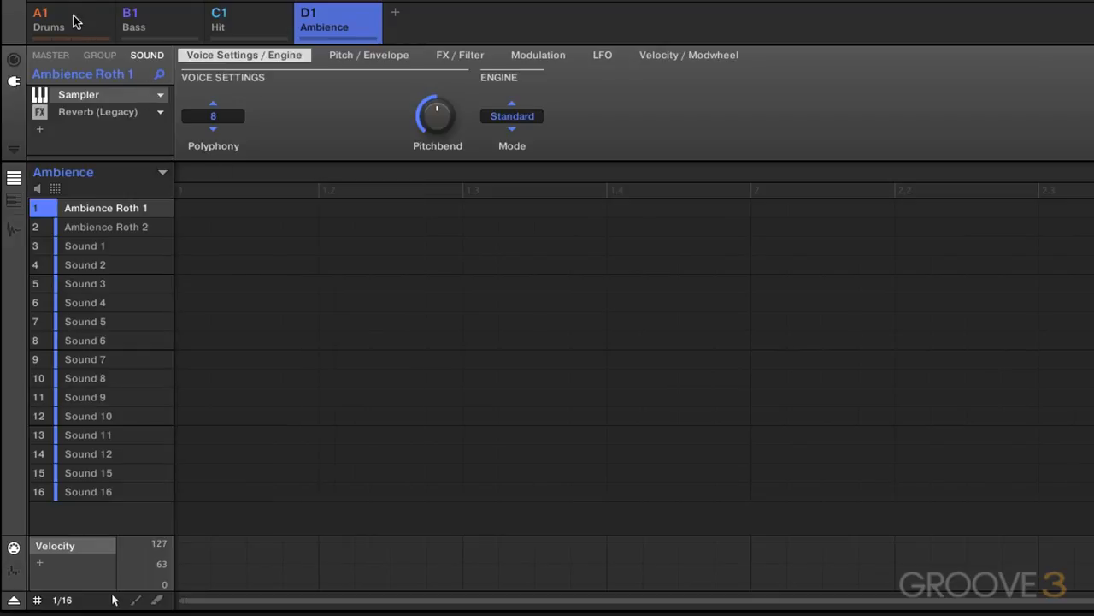
left_click(70, 21)
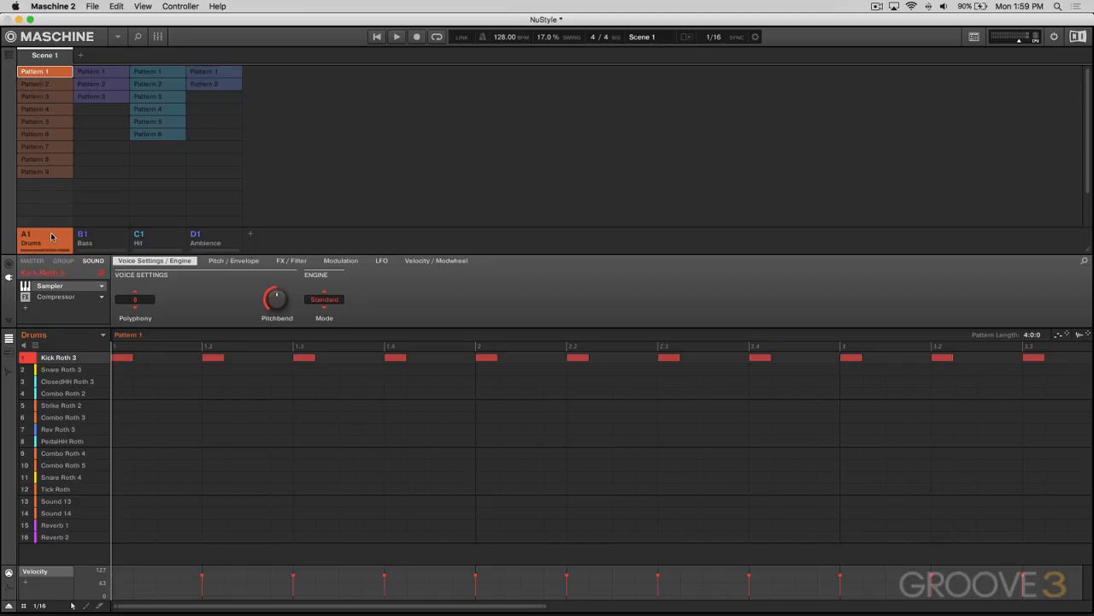
Audition drum Patterns 2, 5 and 6, then create empty drum Pattern 10
left_click(44, 84)
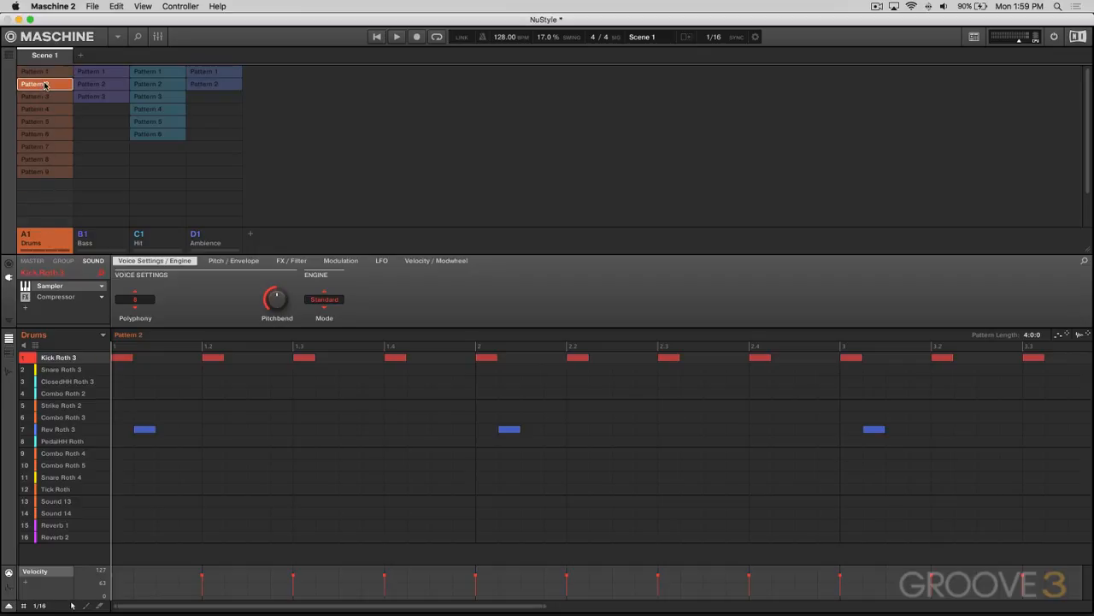
left_click(45, 120)
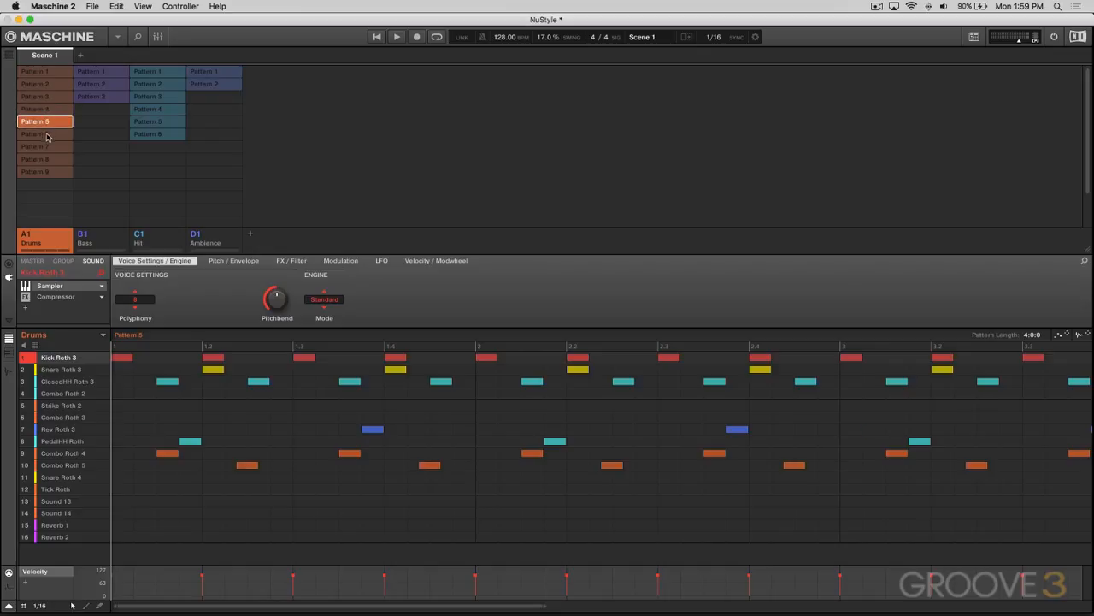
left_click(45, 134)
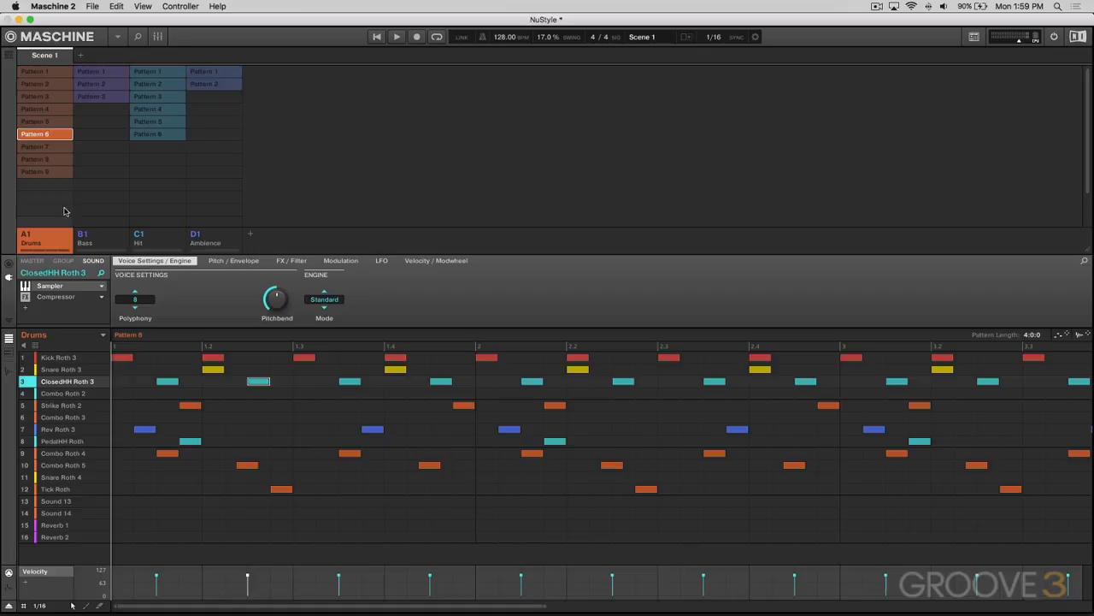
left_click(44, 122)
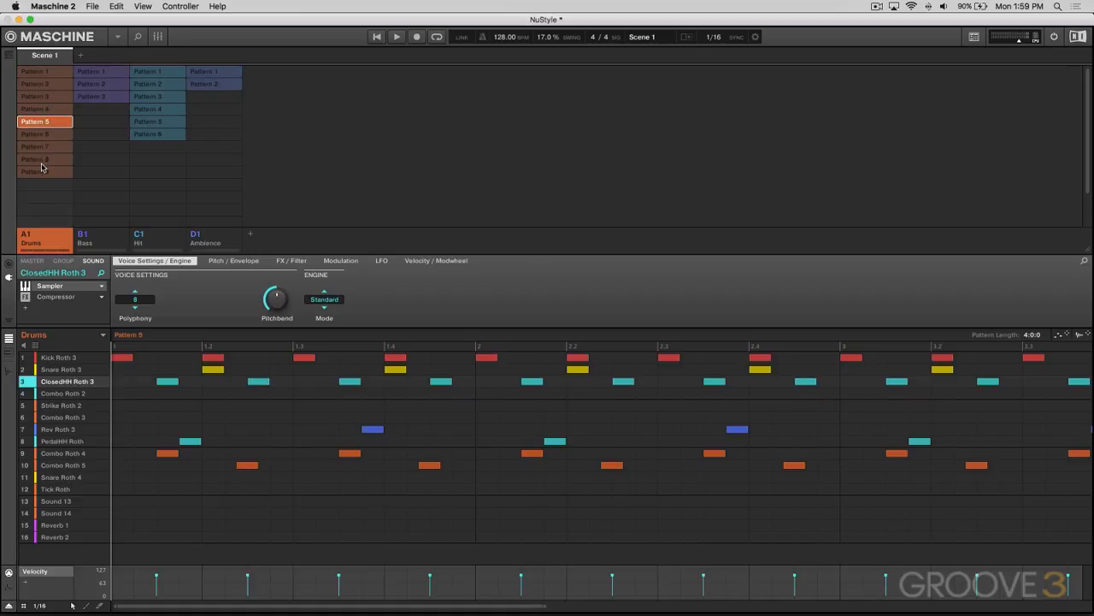
left_click(45, 208)
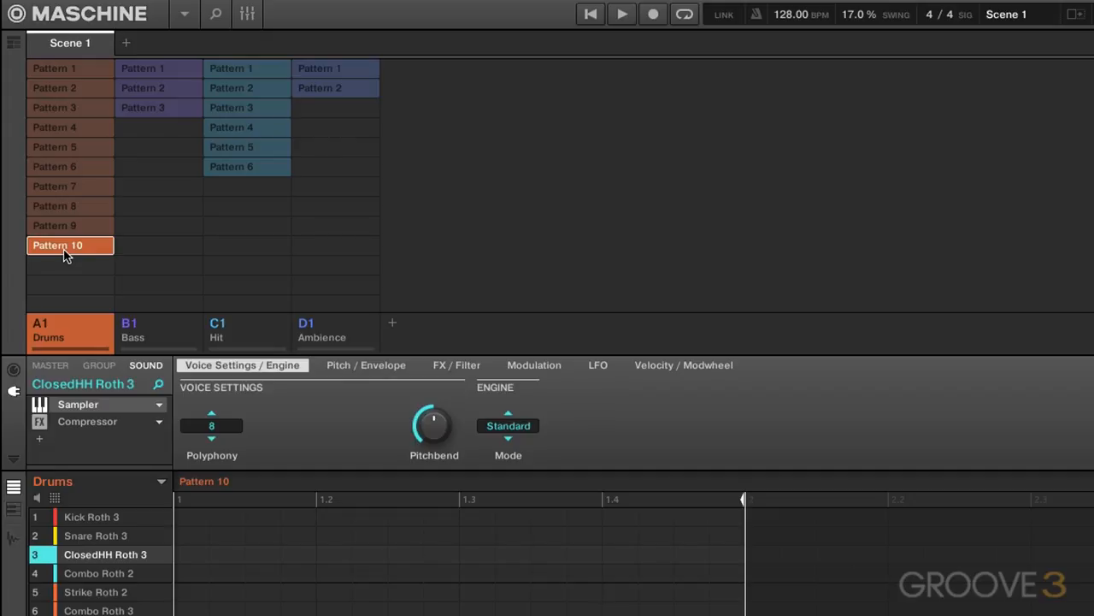
Copy drum Pattern 9 into Pattern 10 and add new Bass Pattern 4 and Hit Pattern 7
left_click(70, 225)
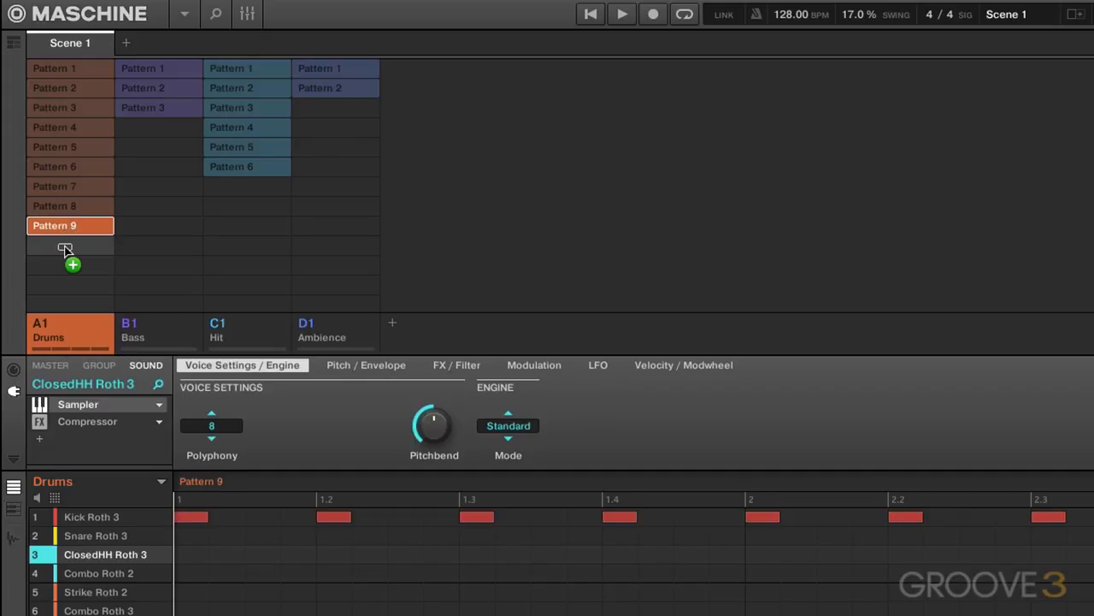
left_click(70, 245)
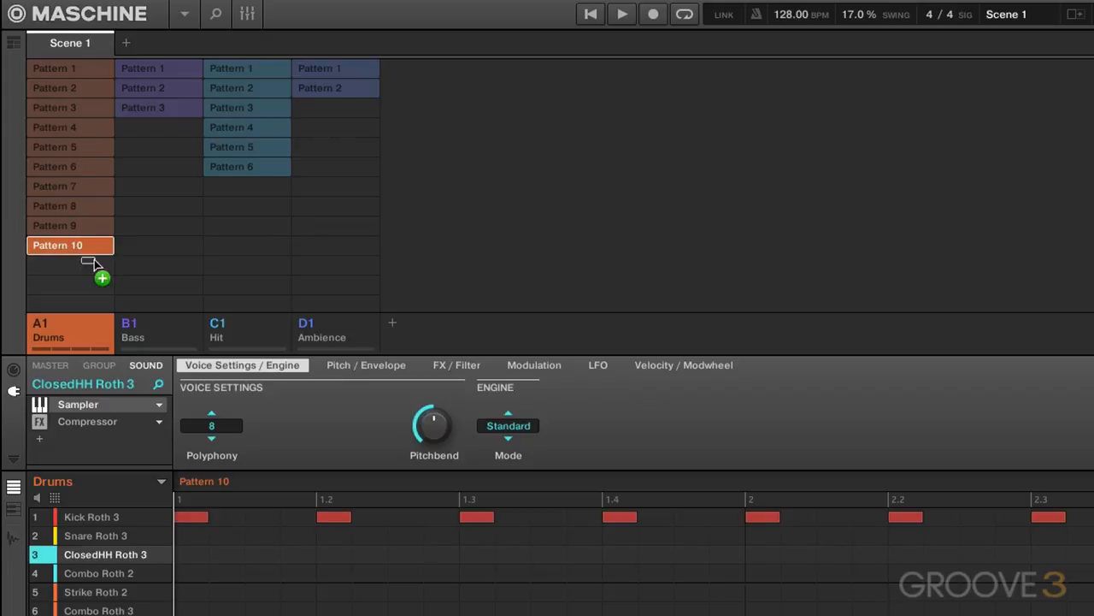
left_click(157, 329)
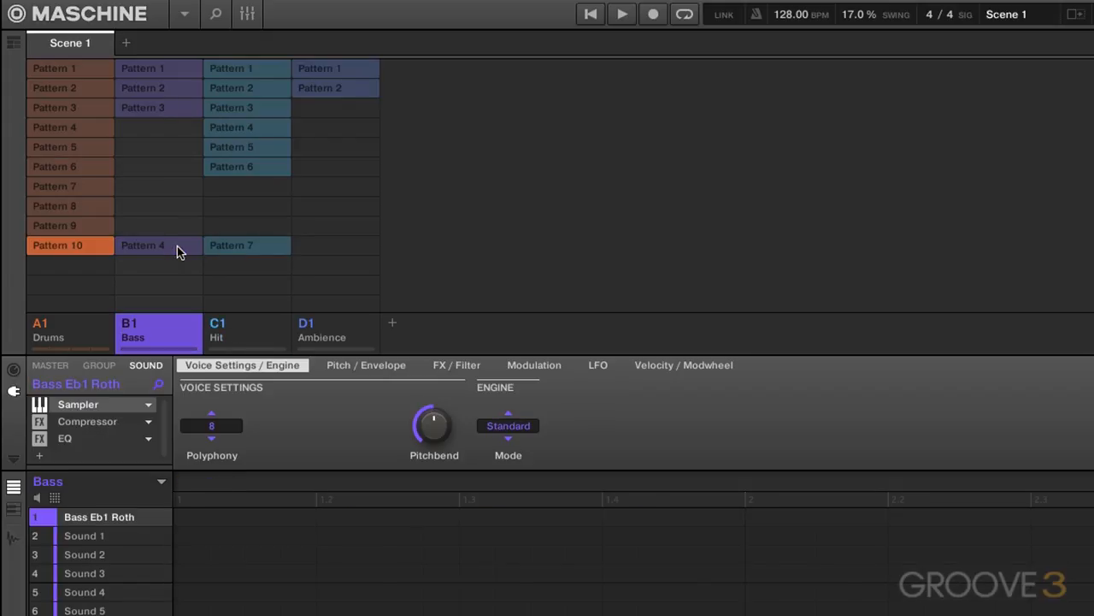
left_click(231, 246)
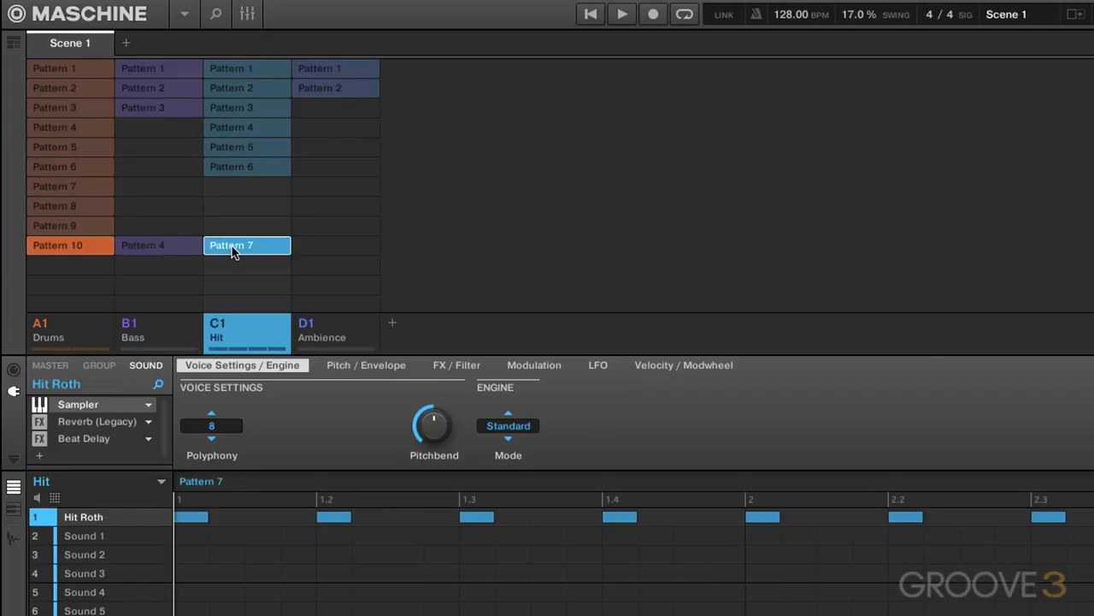
left_click(159, 246)
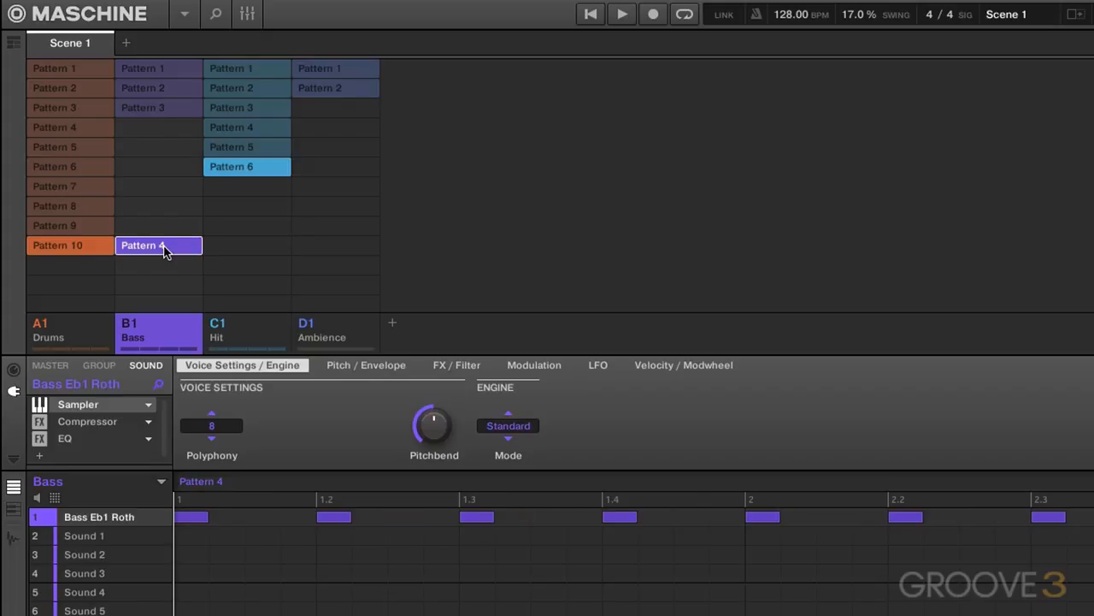
left_click(158, 107)
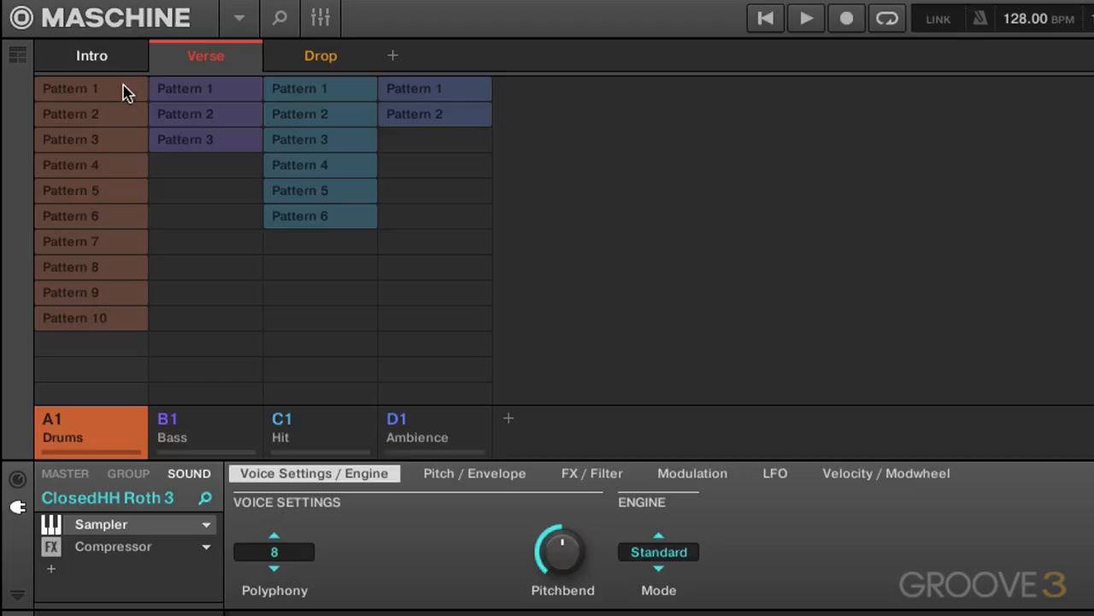
left_click(205, 114)
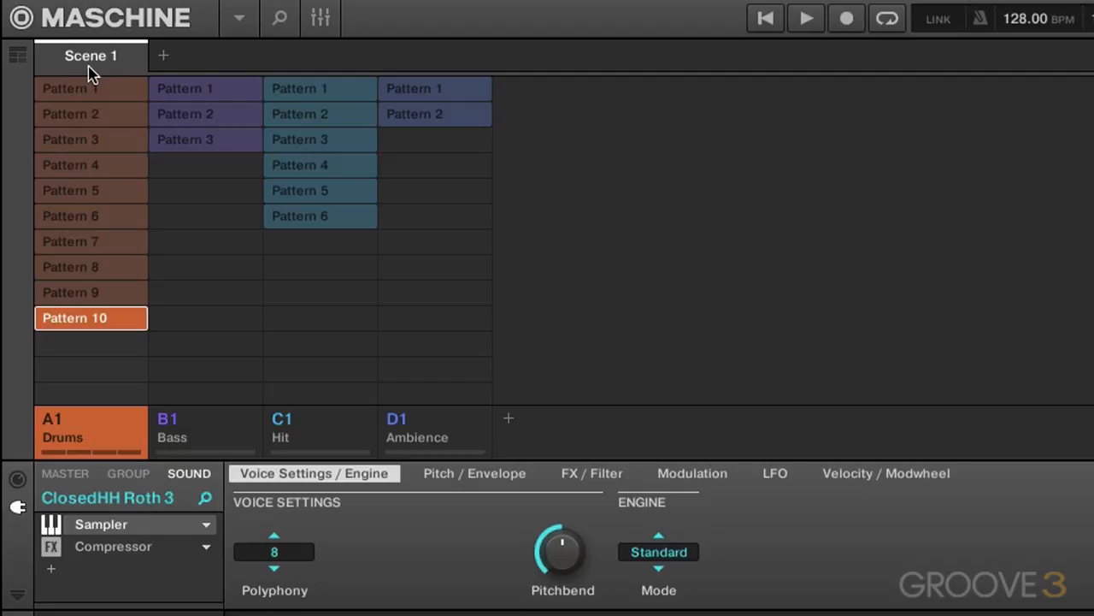
mouse_move(159, 61)
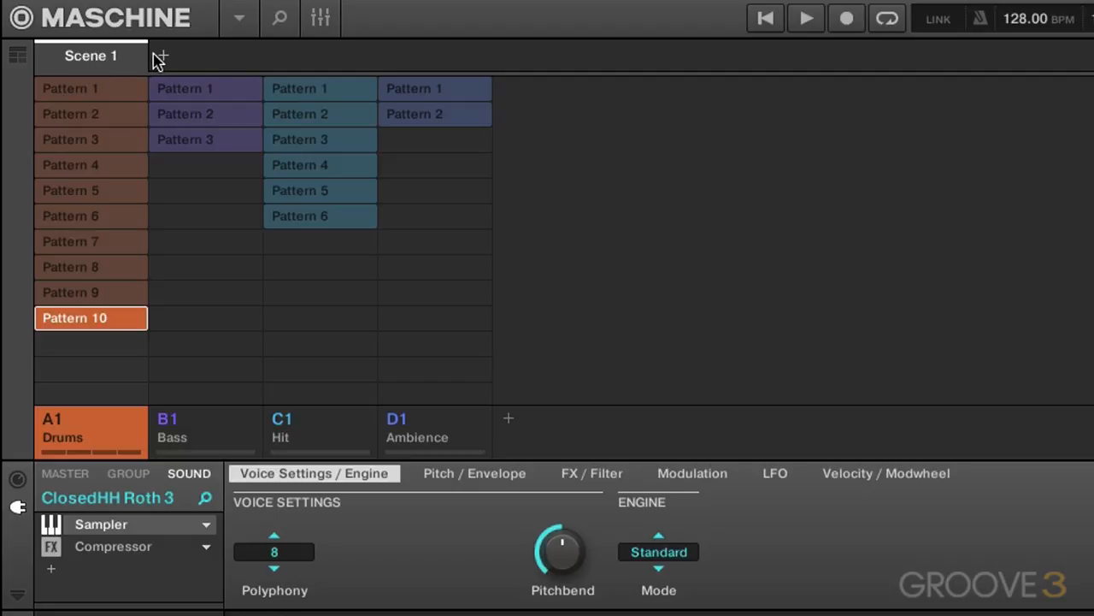
Add two new scenes and name them Verse and Drop
left_click(161, 56)
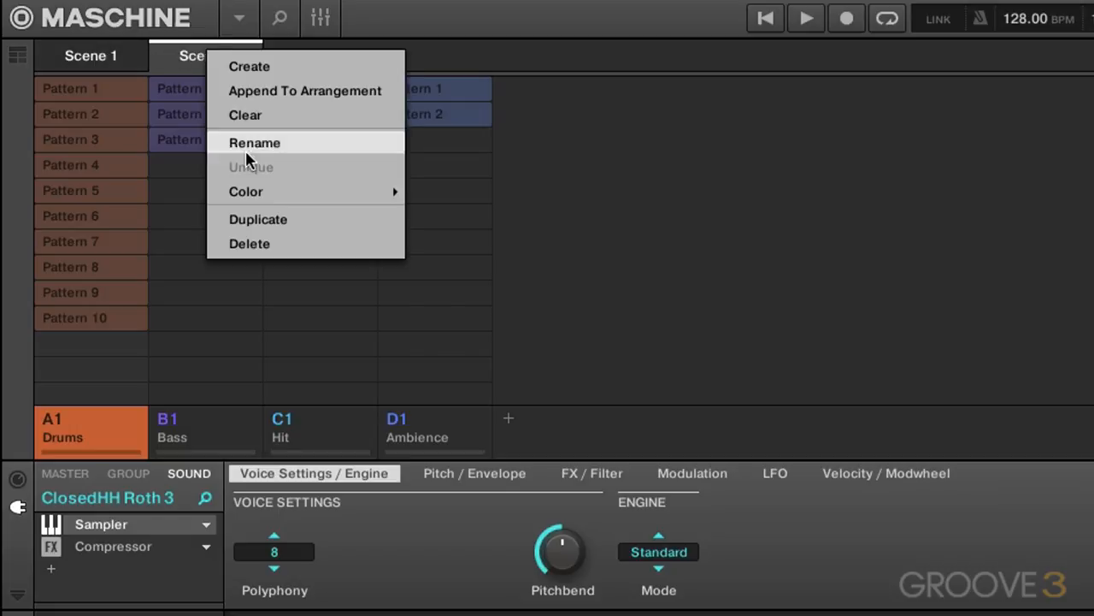
left_click(205, 55)
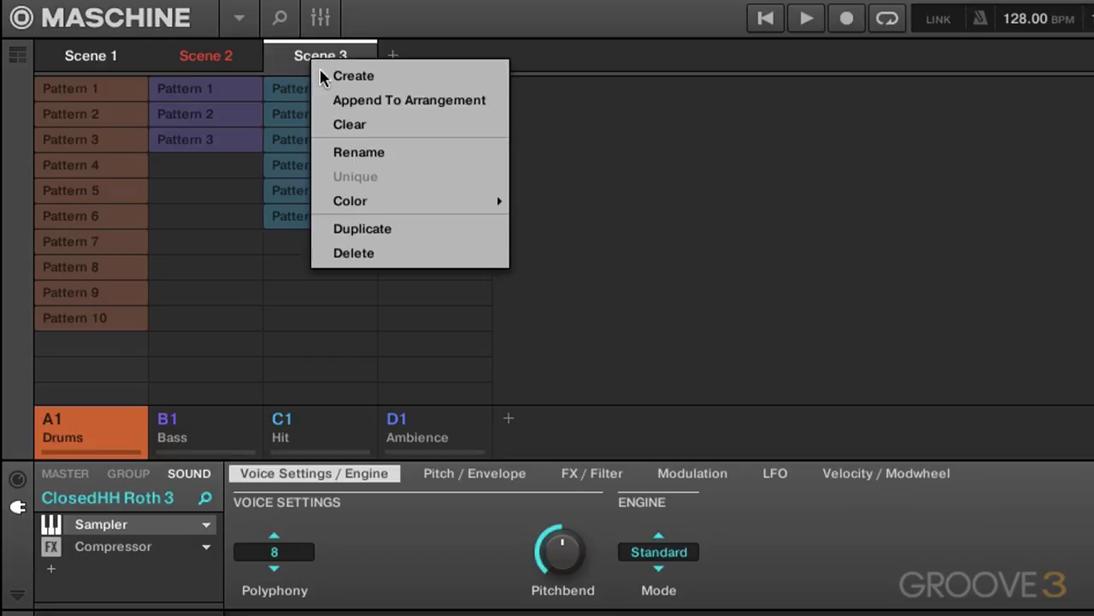
left_click(353, 76)
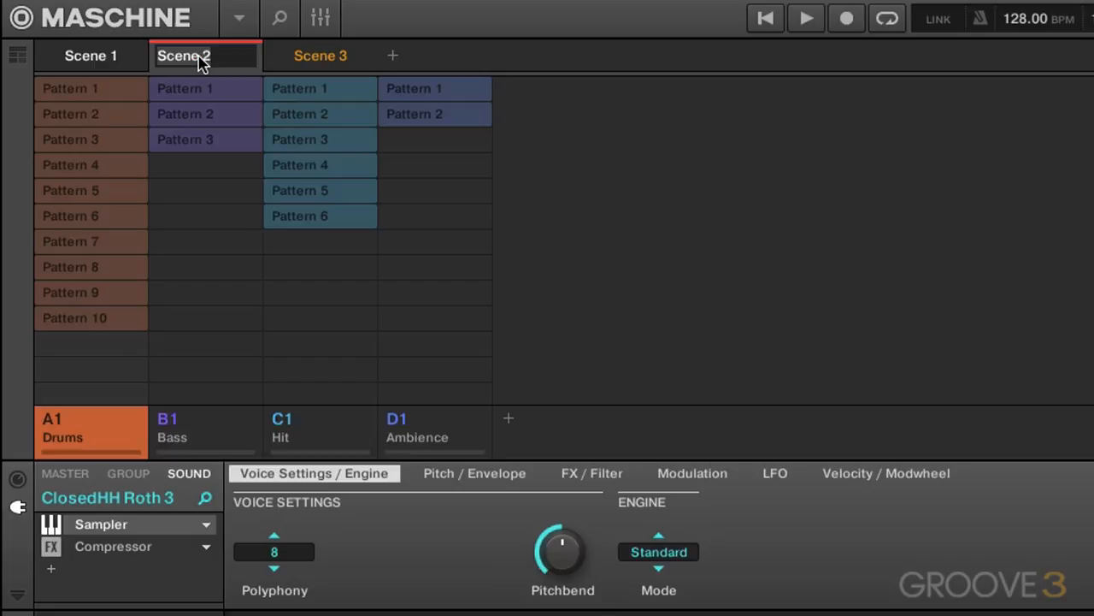
type("Verse")
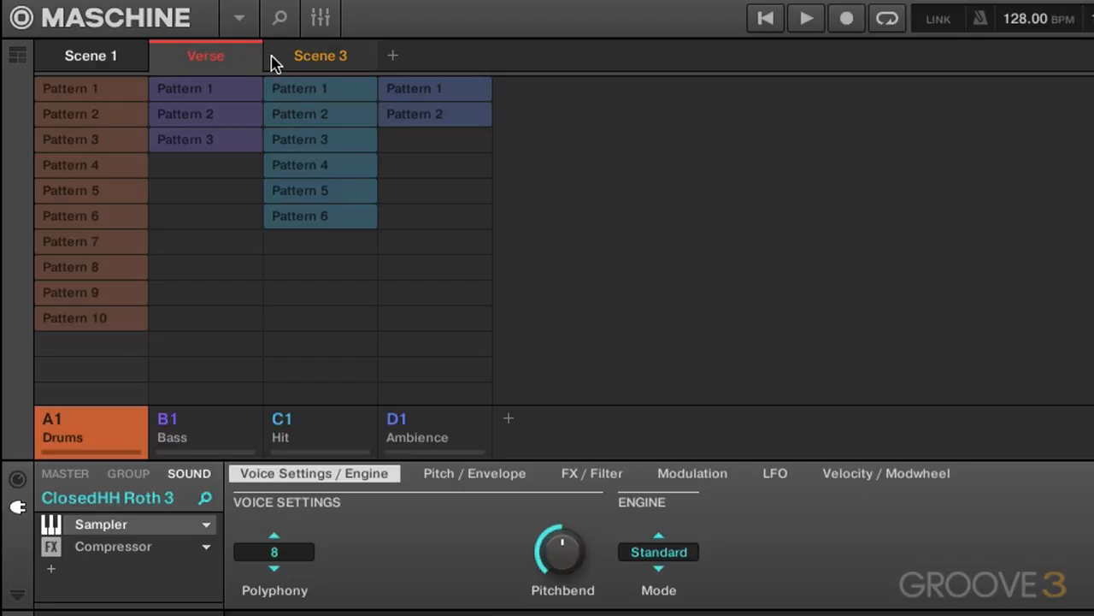
left_click(320, 56)
type("Drop")
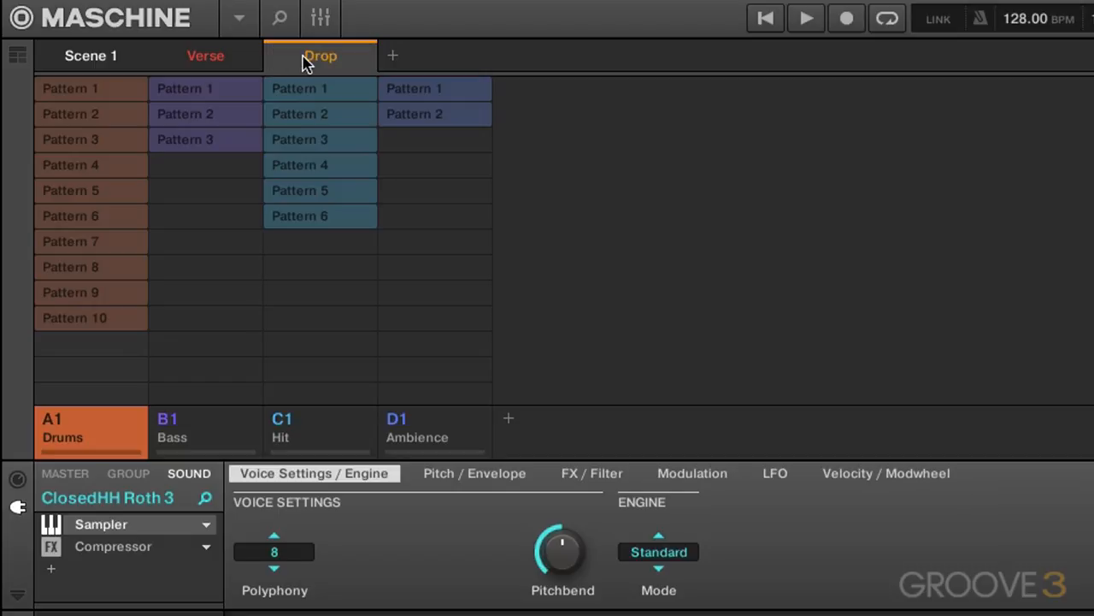
left_click(91, 55)
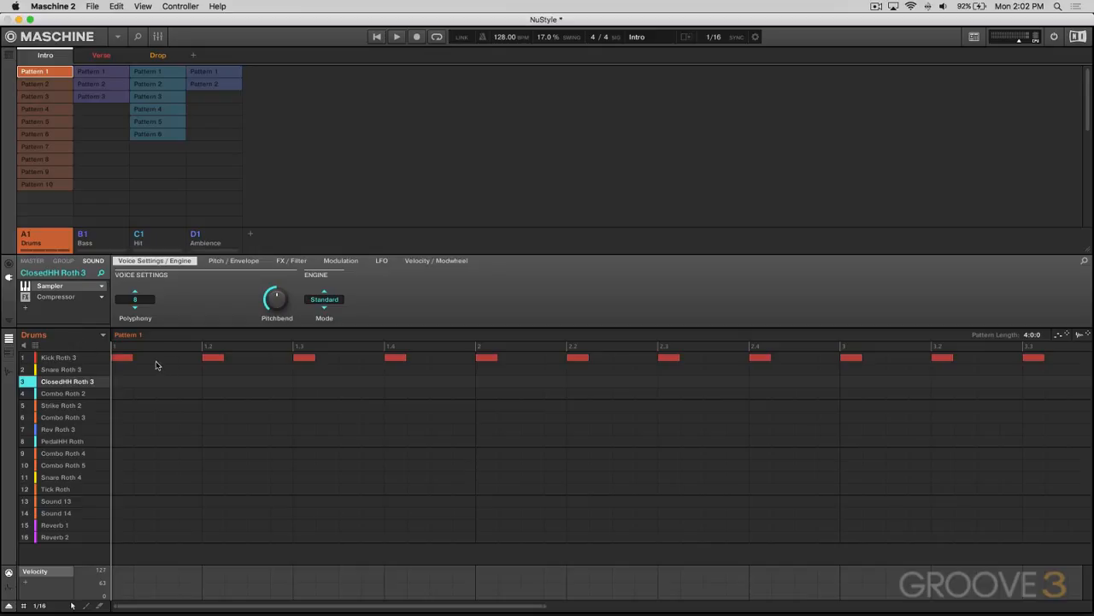
Put Drums, Bass and Ambience Pattern 1 into the Intro scene
left_click(395, 37)
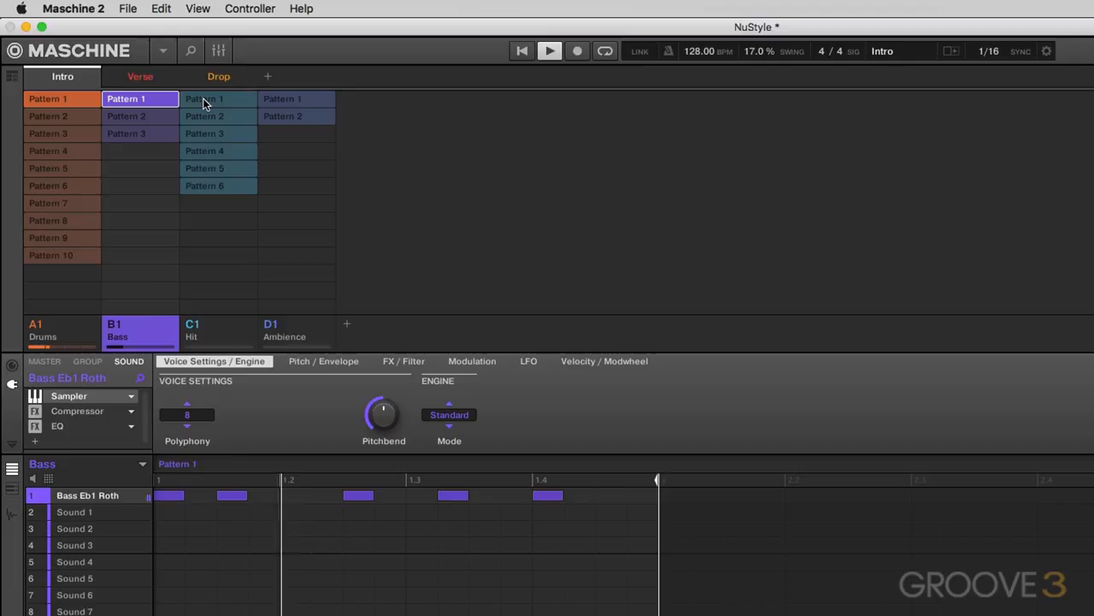
left_click(218, 98)
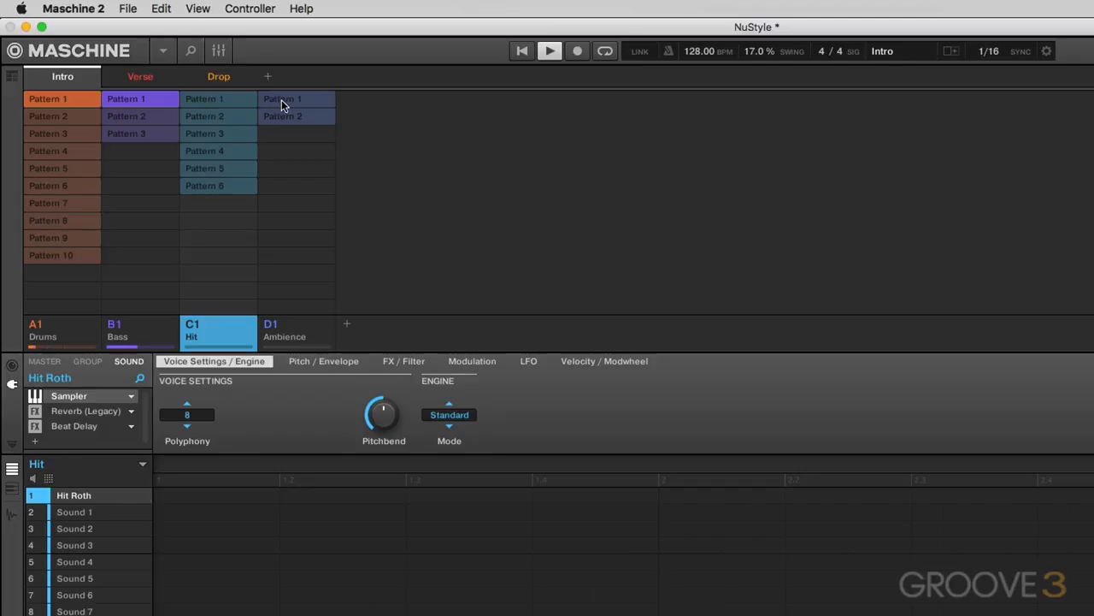
left_click(296, 331)
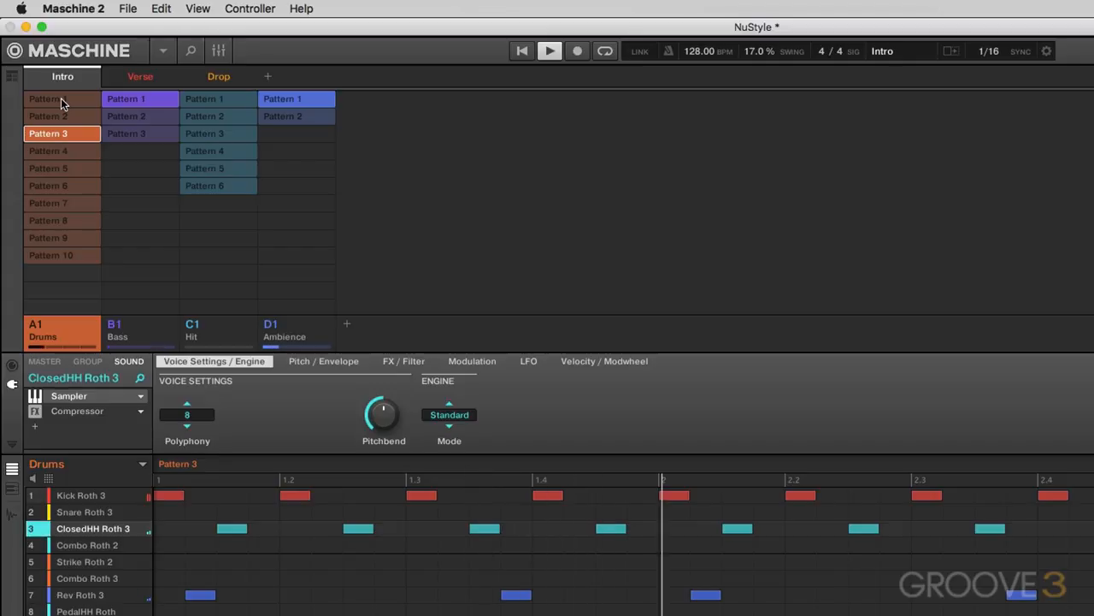
left_click(48, 98)
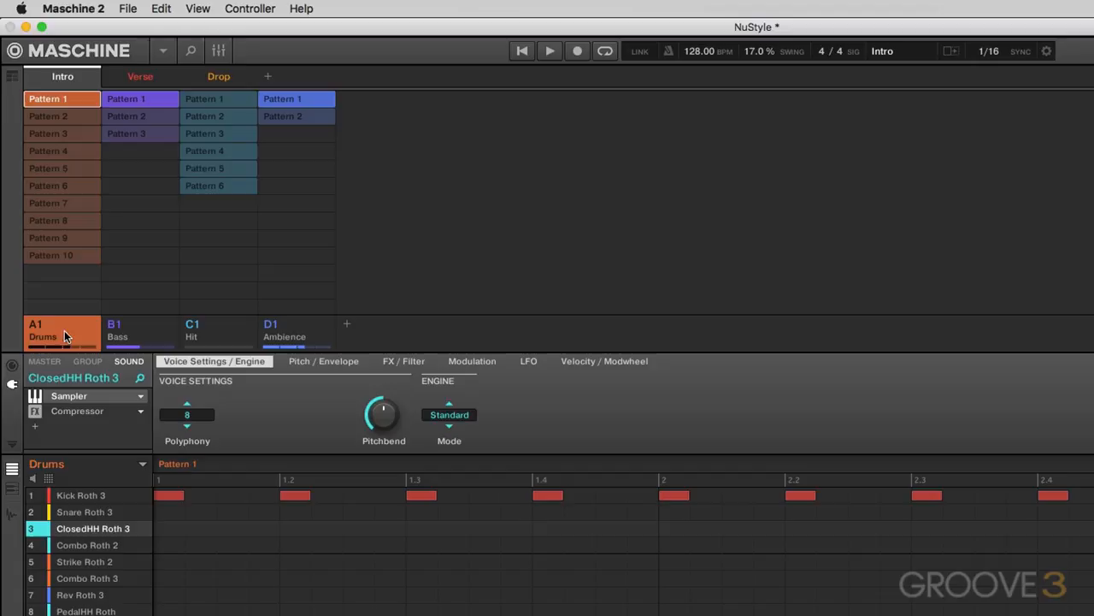
mouse_move(64, 255)
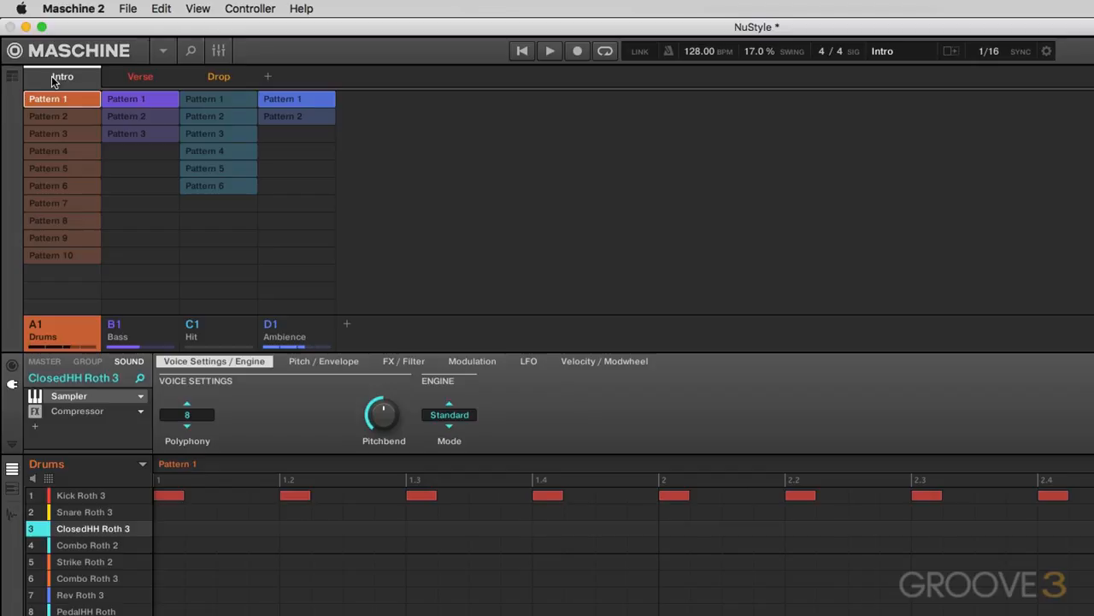
mouse_move(62, 77)
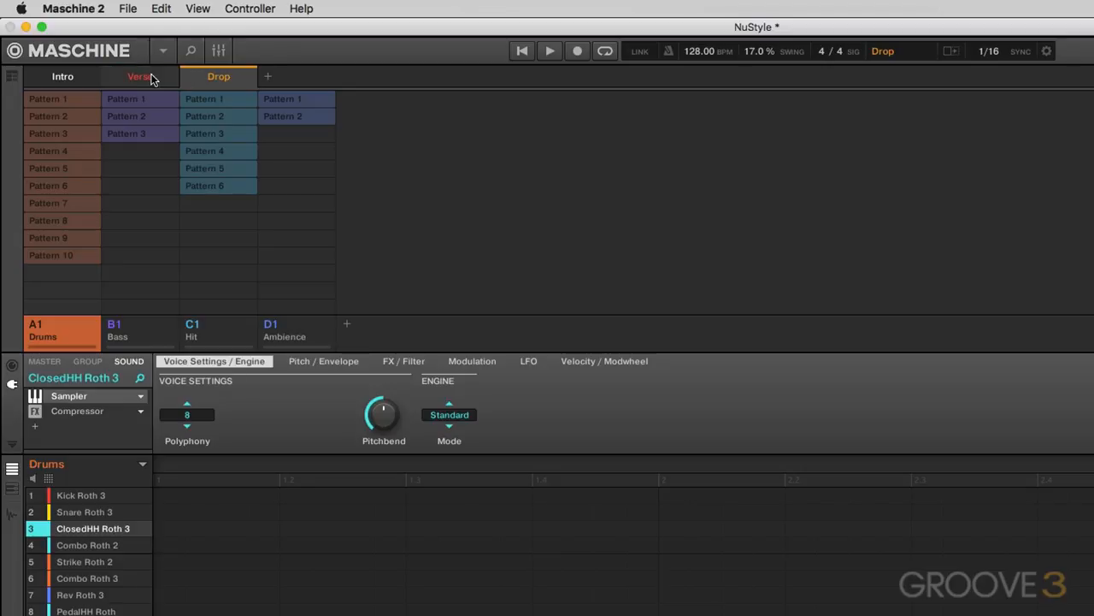
Give Verse drums Pattern 2 and bass Pattern 3, and Drop Hit Pattern 3
left_click(139, 76)
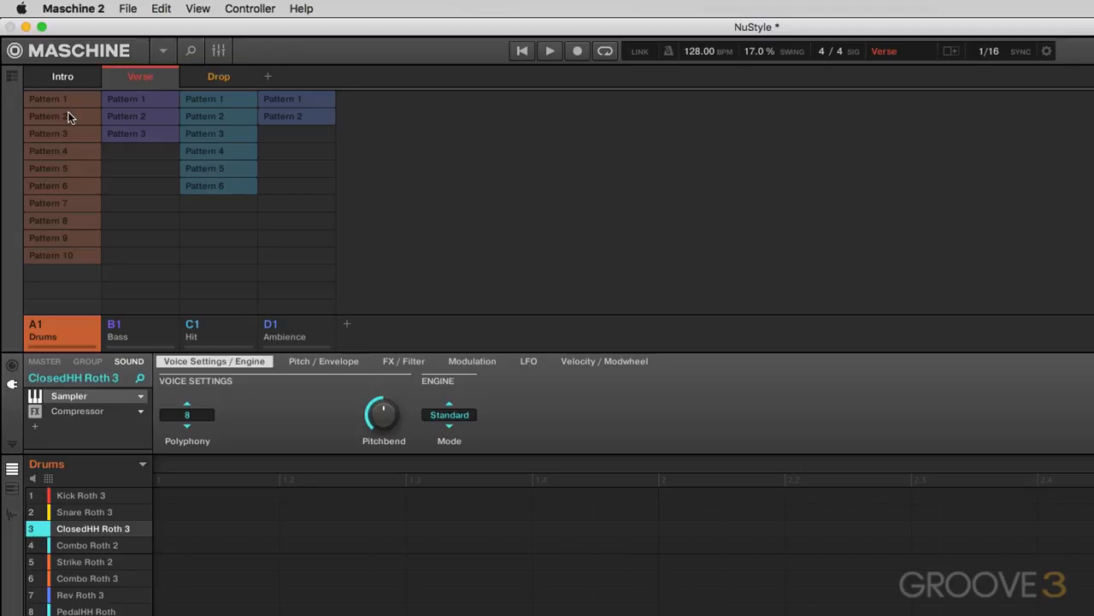
mouse_move(89, 117)
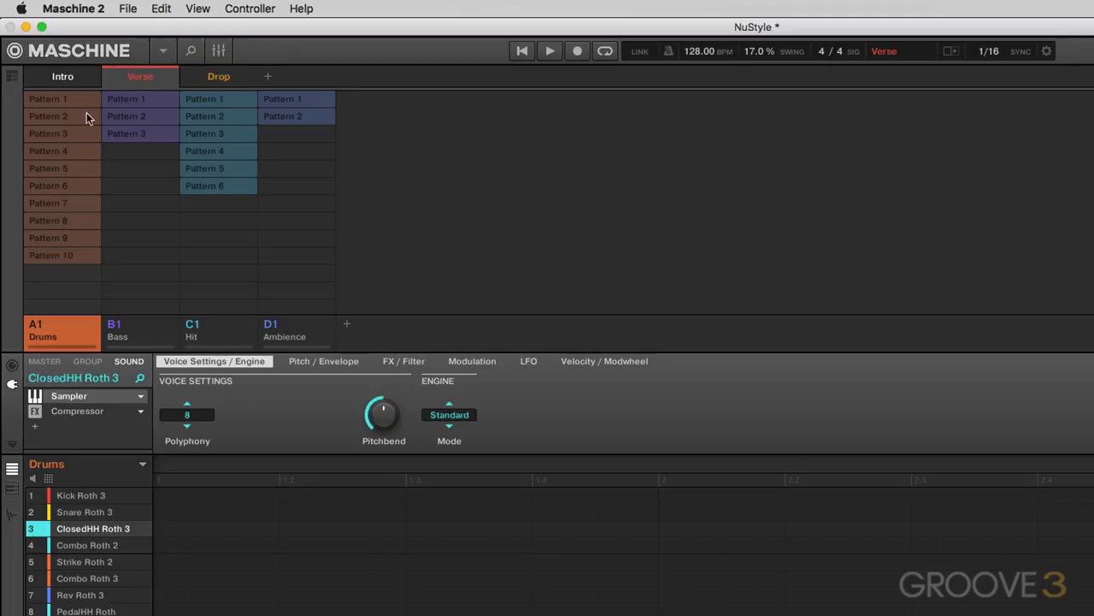
left_click(48, 115)
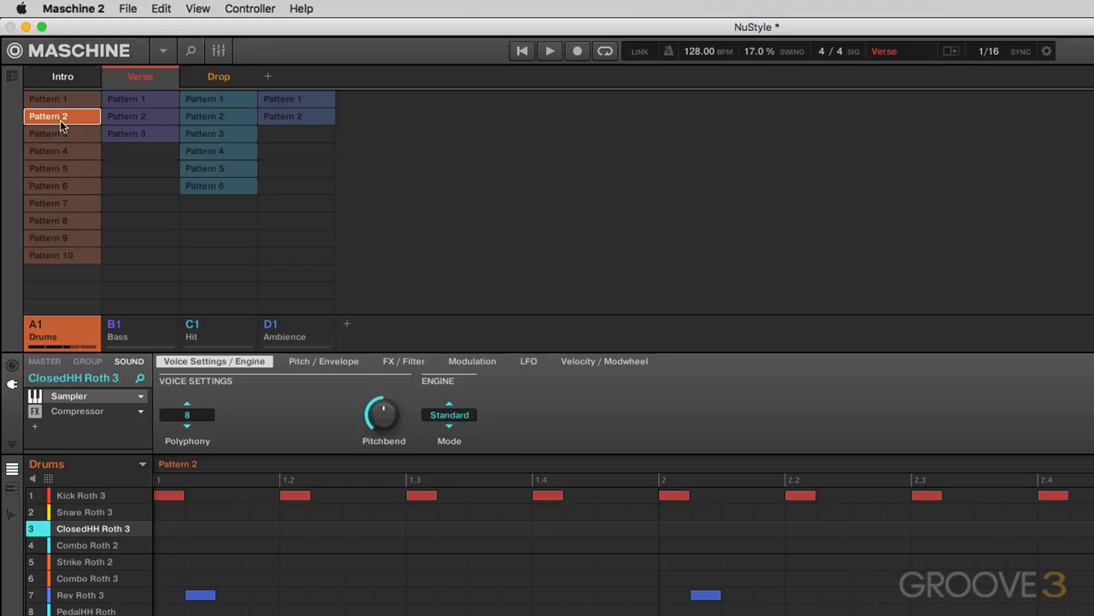
left_click(191, 329)
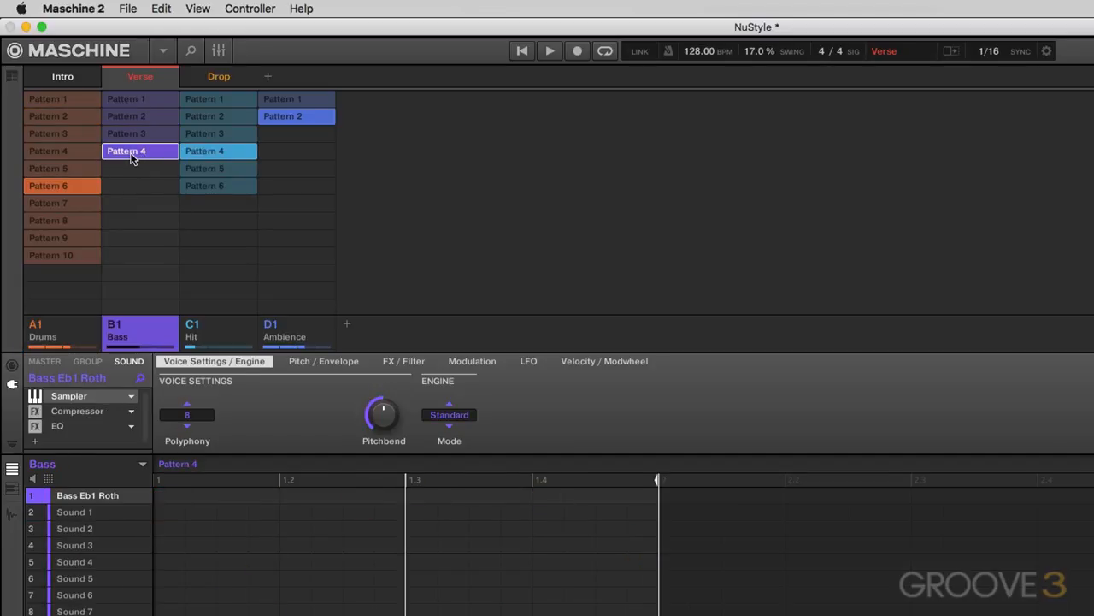
left_click(125, 133)
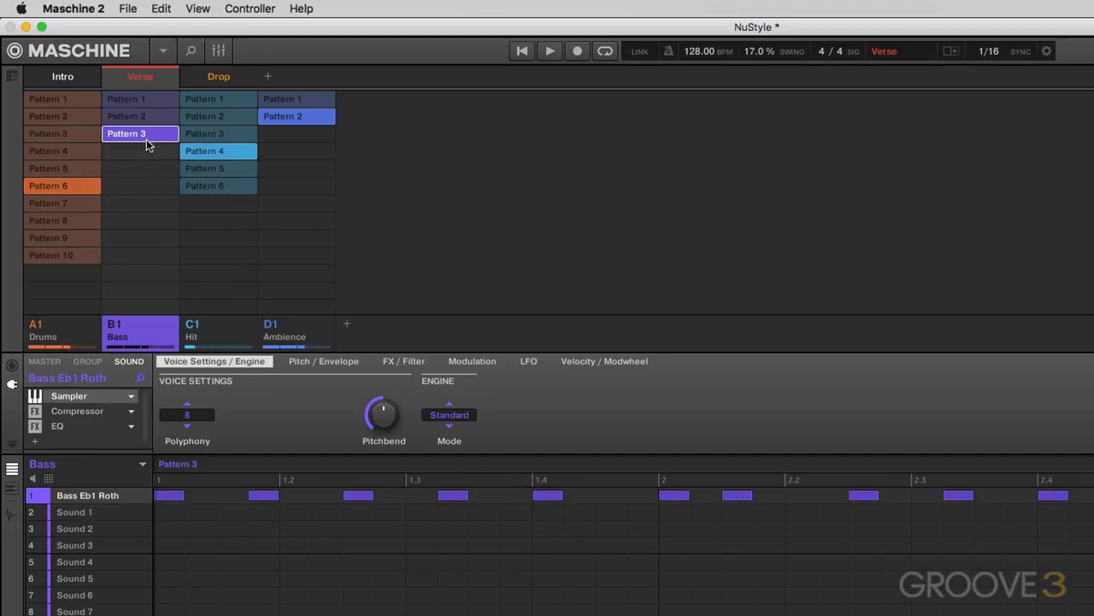
left_click(219, 76)
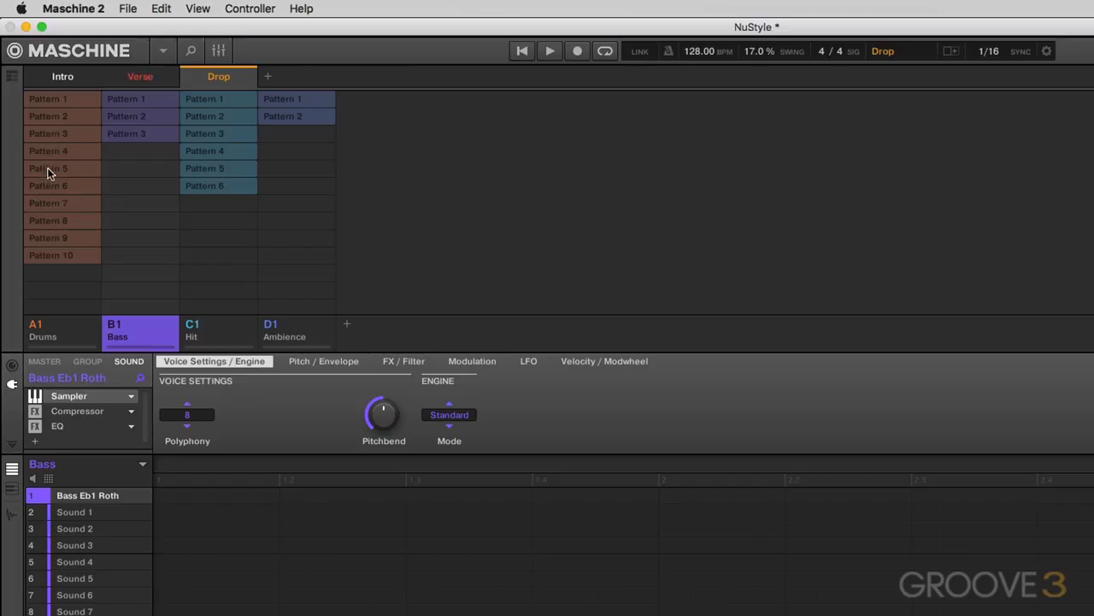
left_click(218, 133)
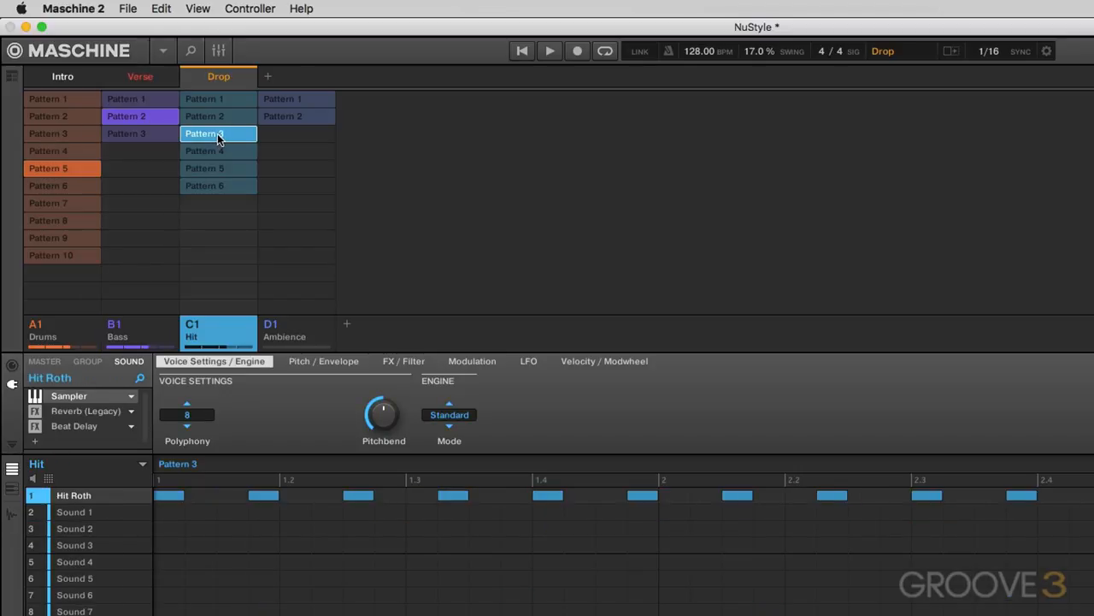
Change the Verse scene to drums Pattern 3 and ambience Pattern 1
left_click(139, 329)
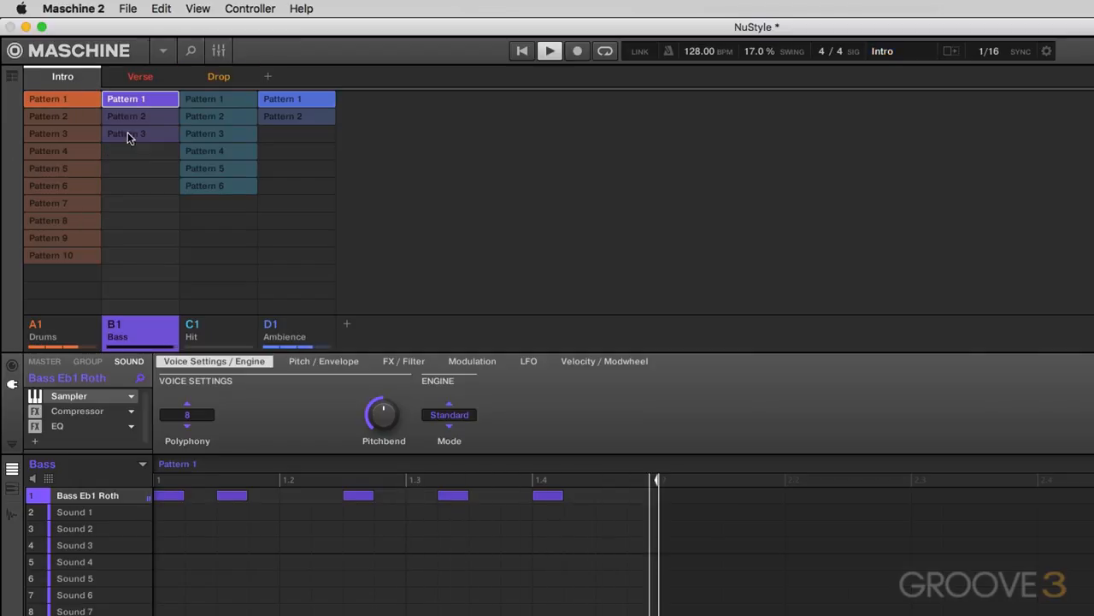
left_click(139, 76)
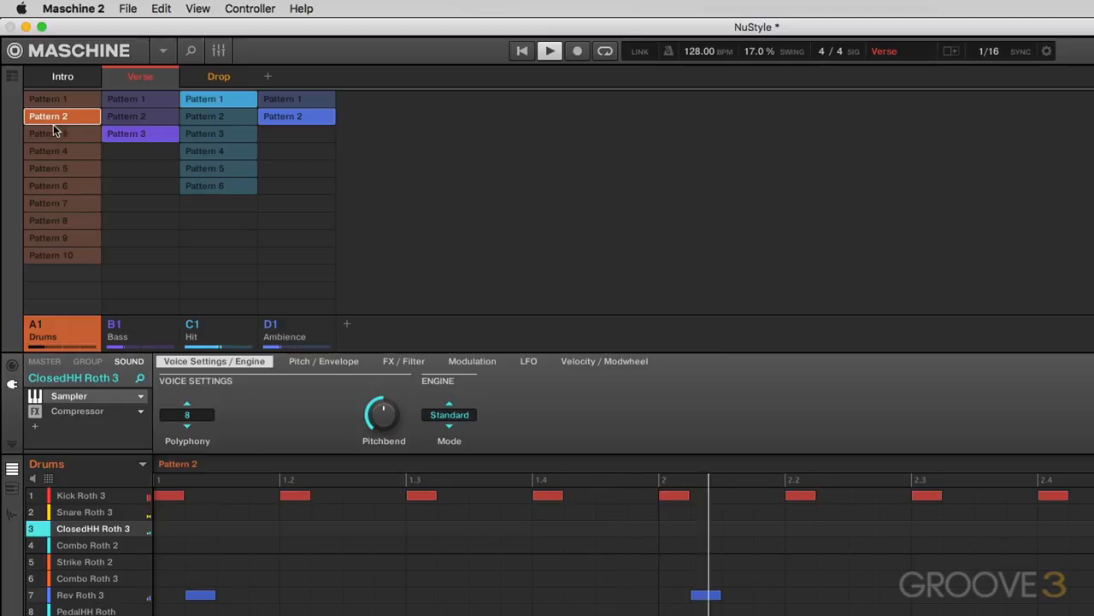
left_click(48, 133)
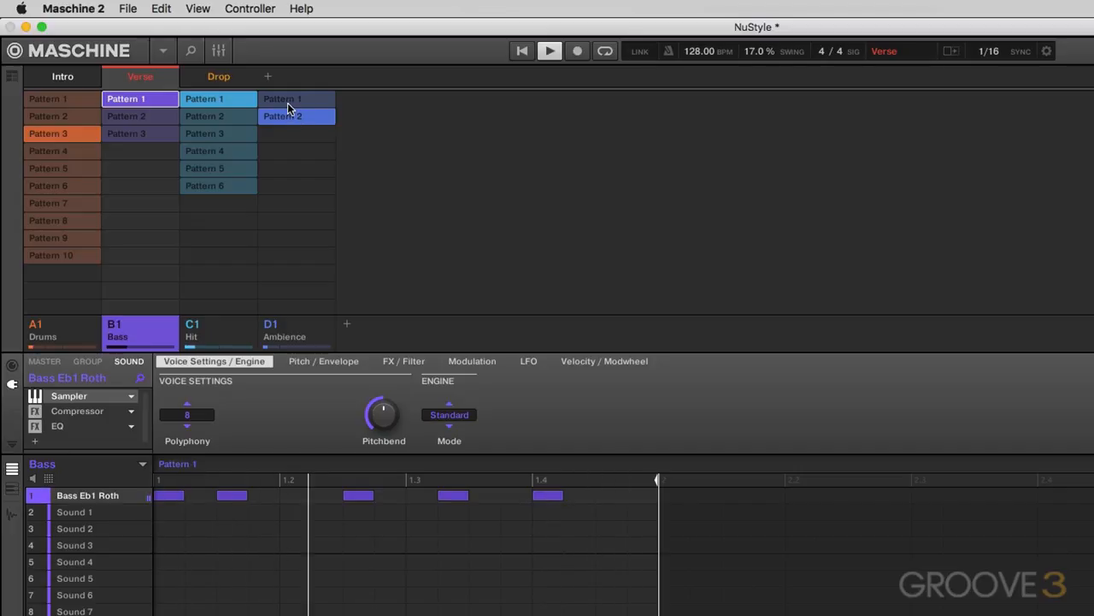
left_click(297, 333)
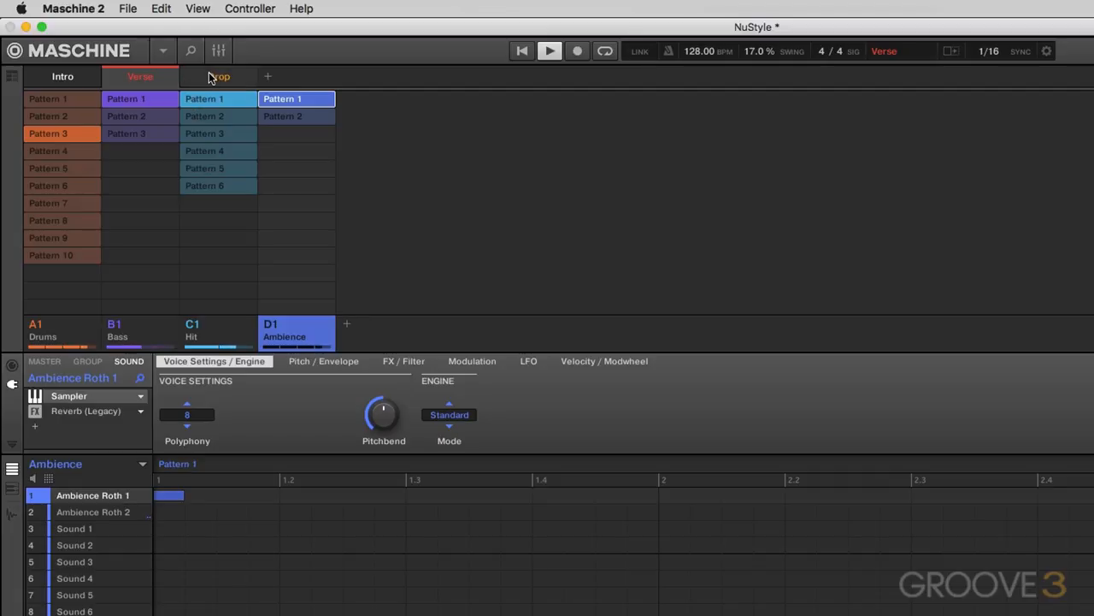
left_click(219, 76)
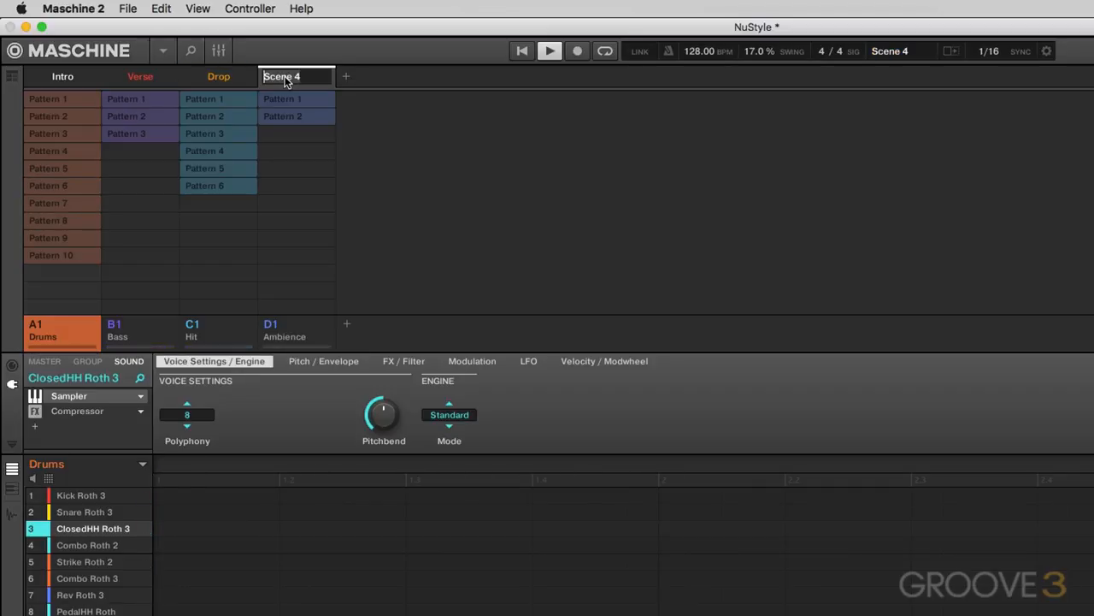
Name the fourth scene Break and assign it Bass, Hit and Ambience Pattern 1
type("D")
type("Break")
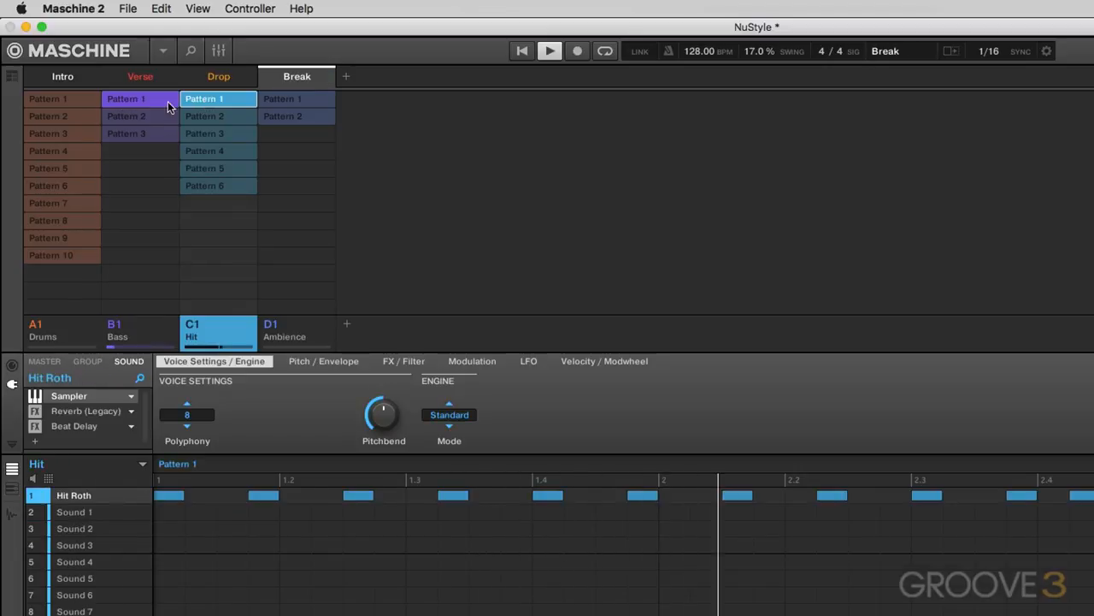
left_click(296, 330)
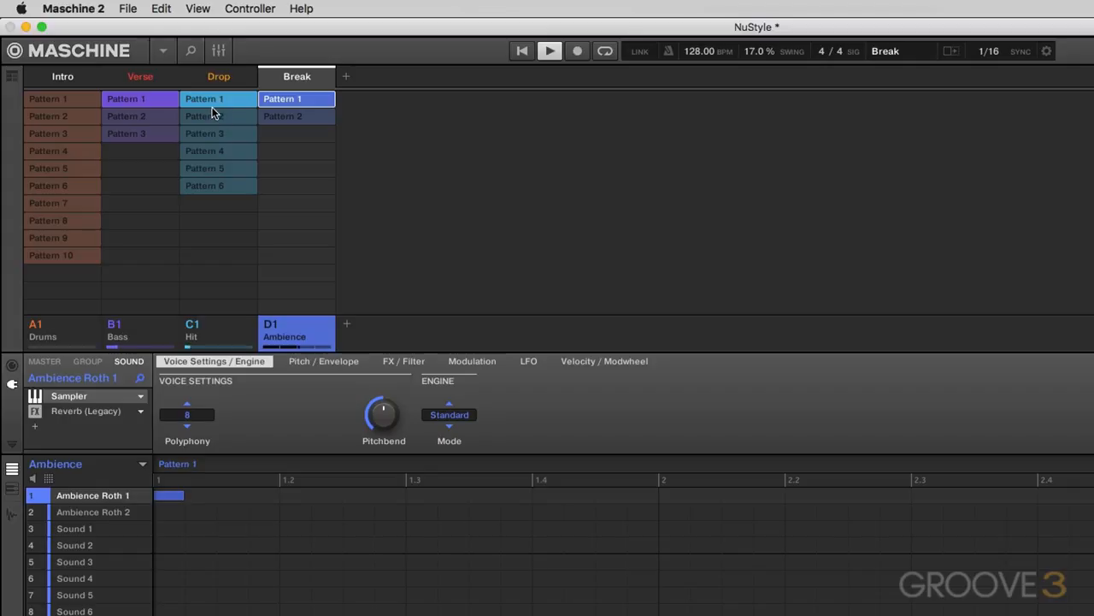
left_click(204, 115)
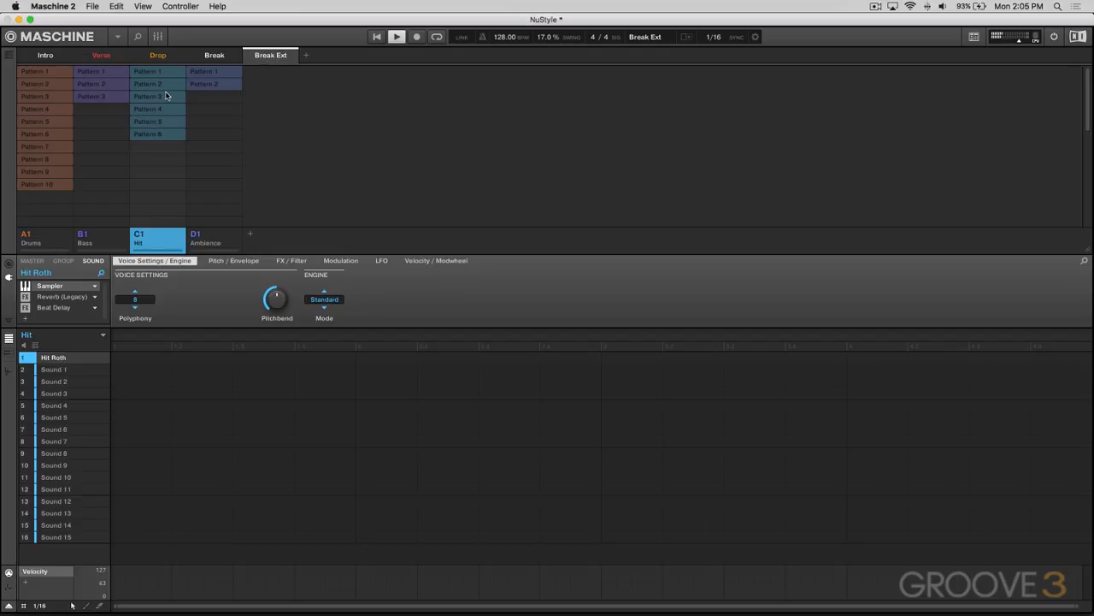
Give Break Ext Hit Pattern 5, Ambience Pattern 1 and Bass Pattern 3, then add a sixth scene
left_click(157, 108)
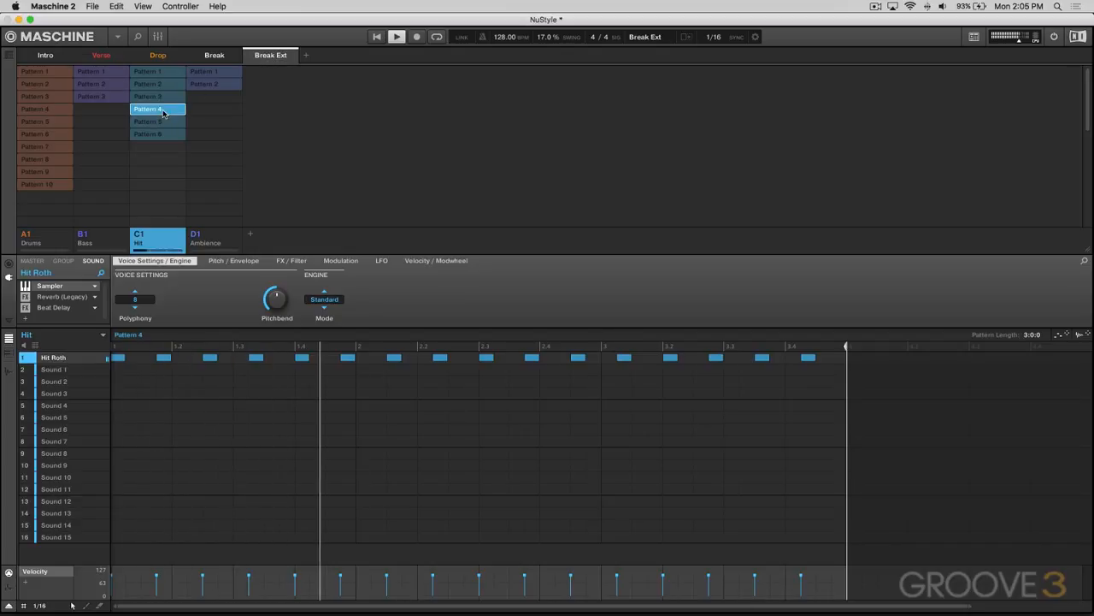
left_click(147, 96)
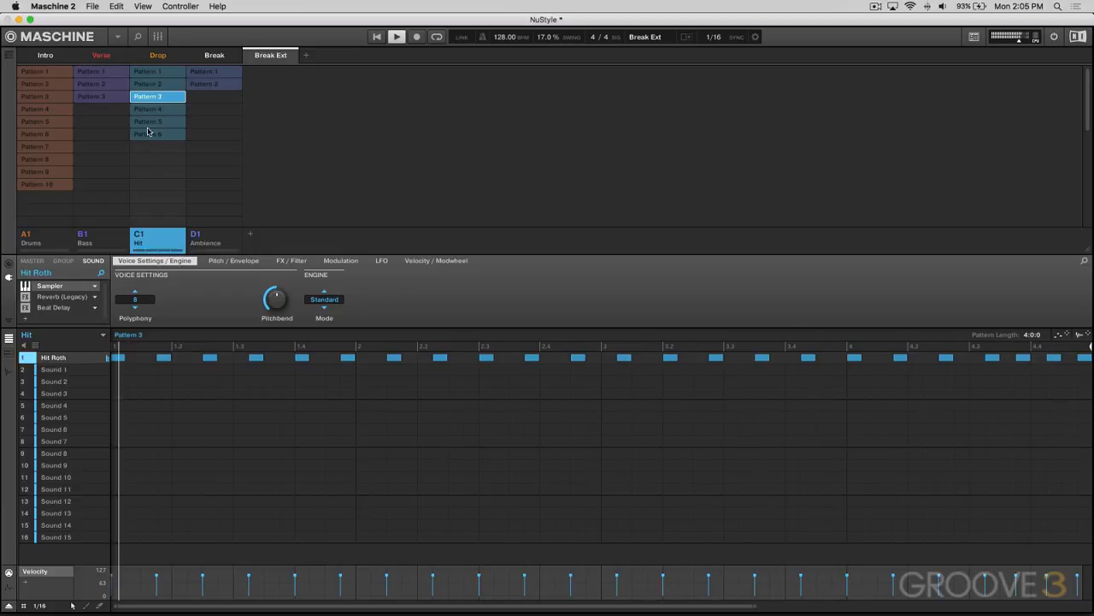
left_click(158, 108)
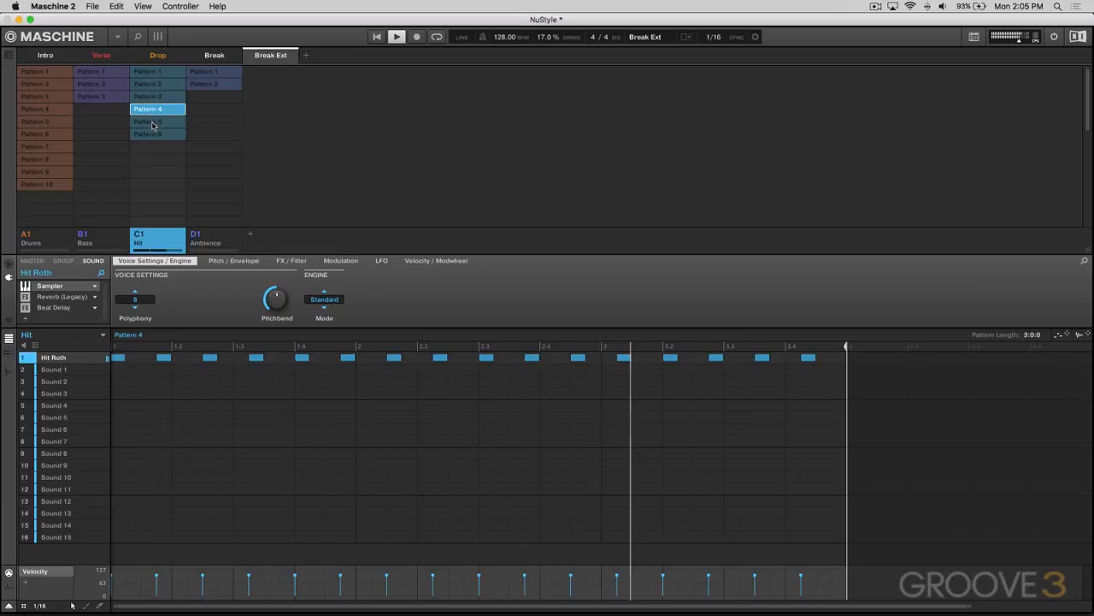
left_click(157, 120)
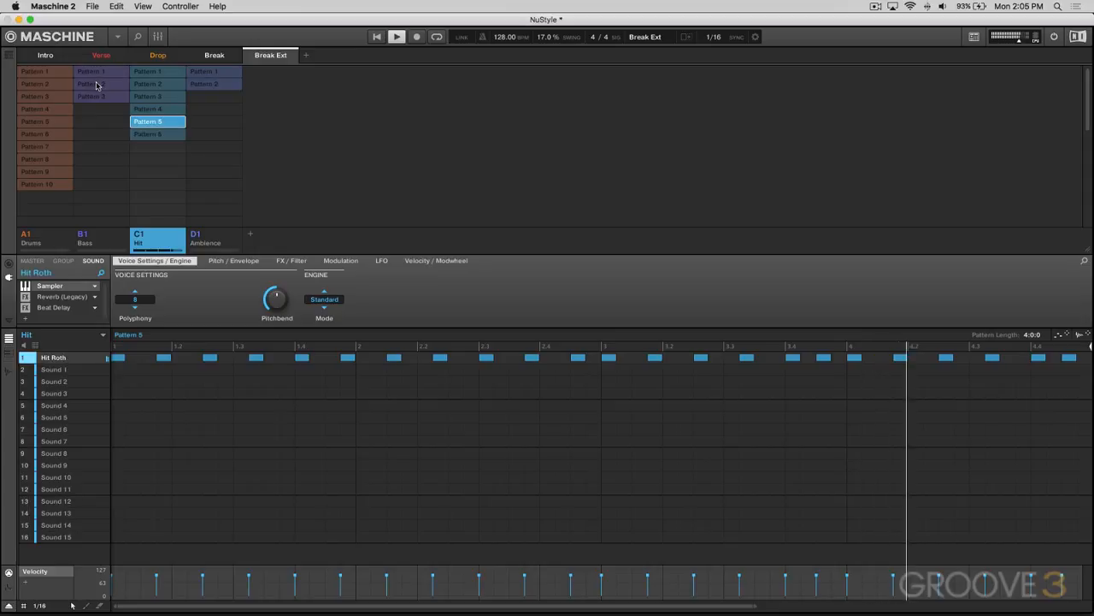
left_click(213, 237)
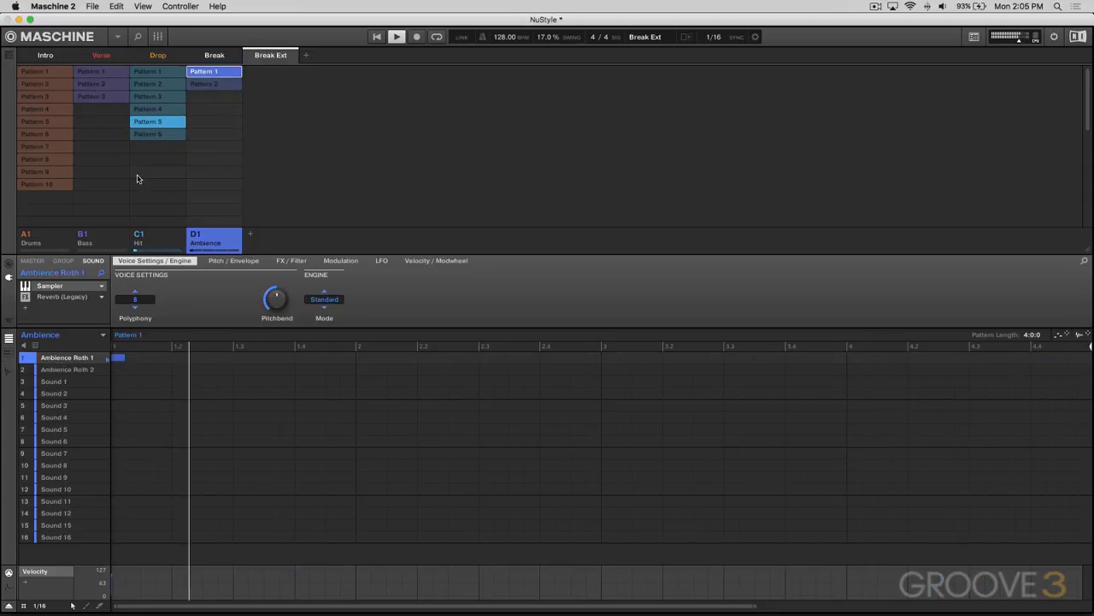
left_click(101, 84)
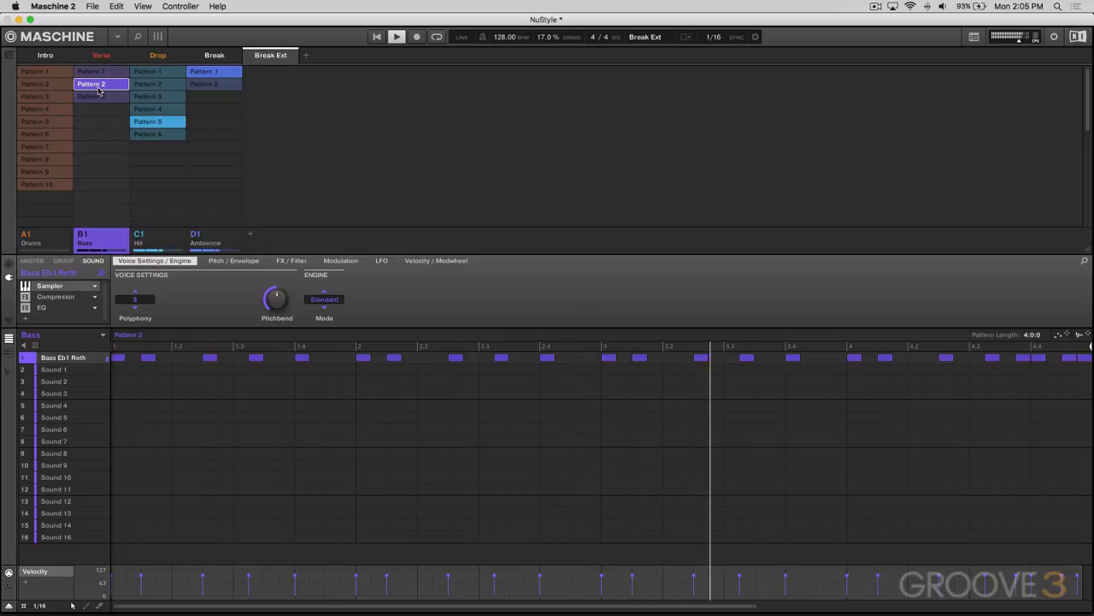
left_click(101, 96)
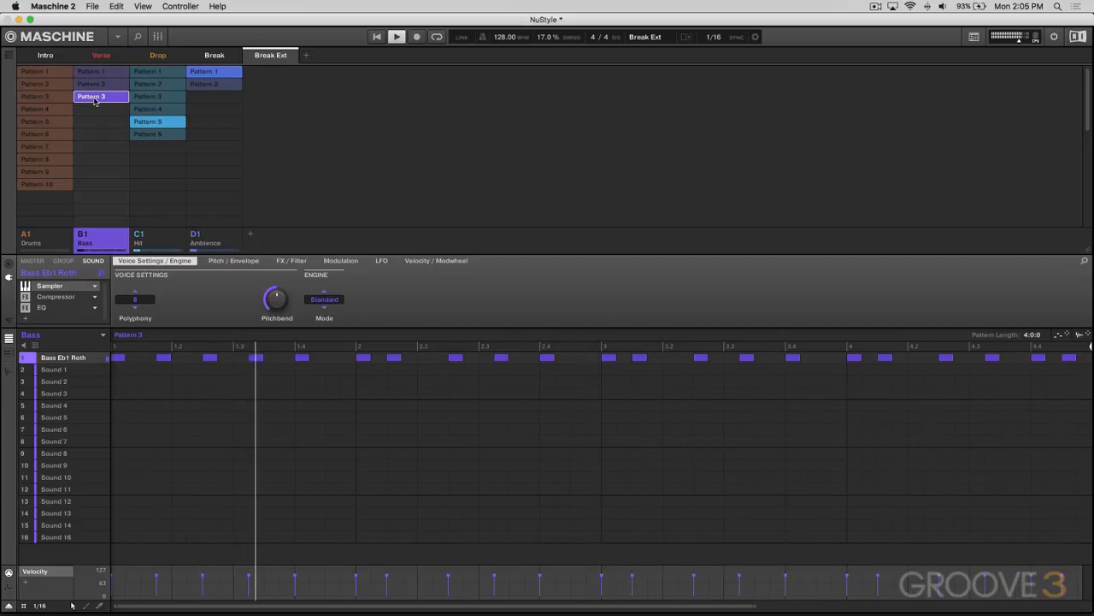
left_click(270, 55)
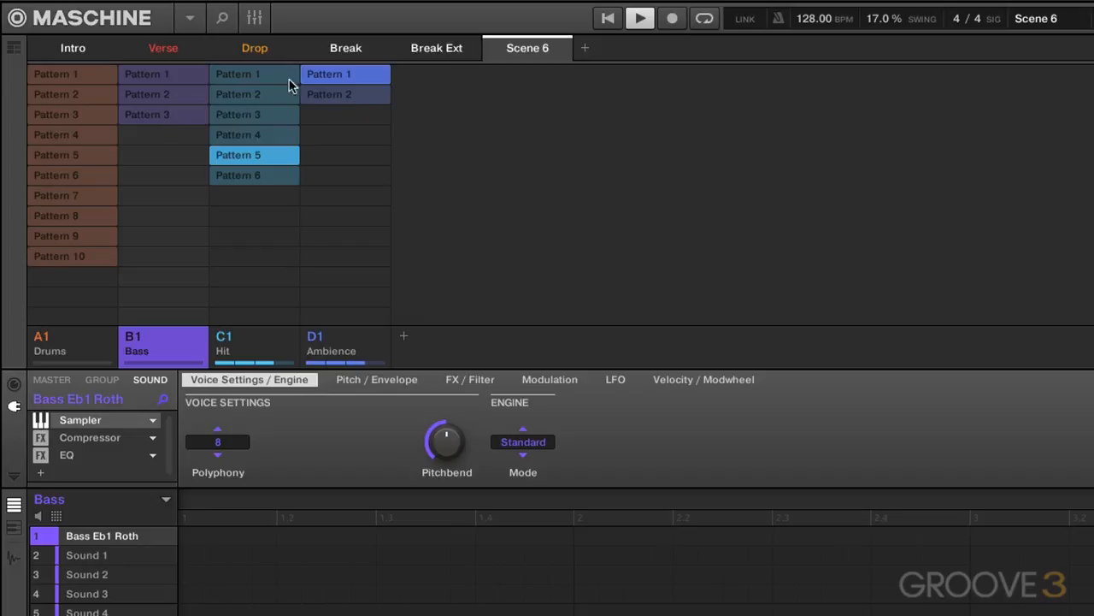
Compare against the Break Ext scene and set up Scene 7's patterns
left_click(436, 47)
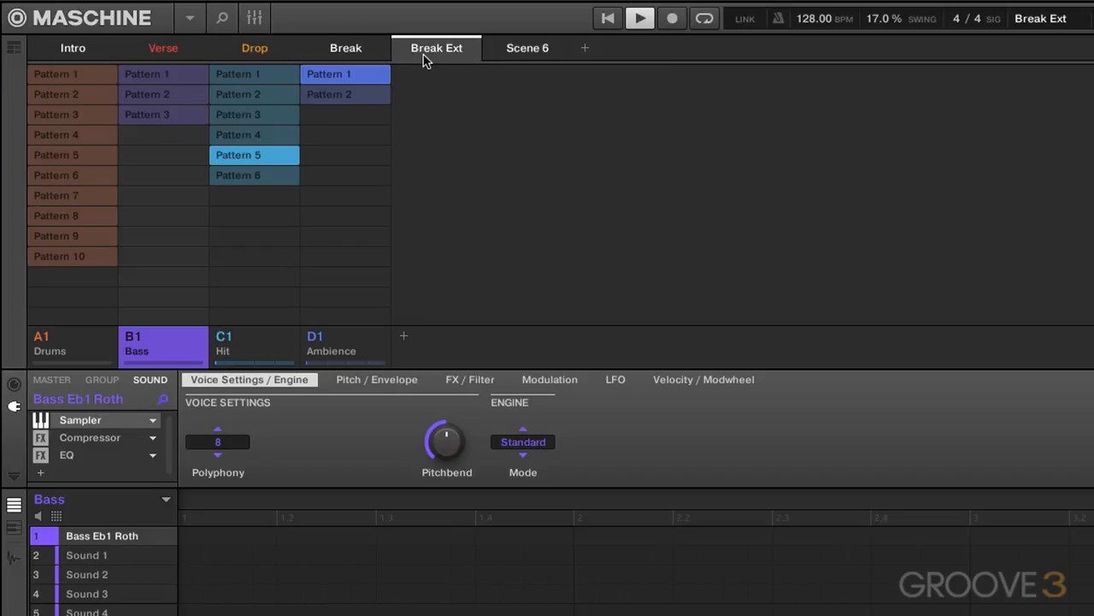
left_click(163, 114)
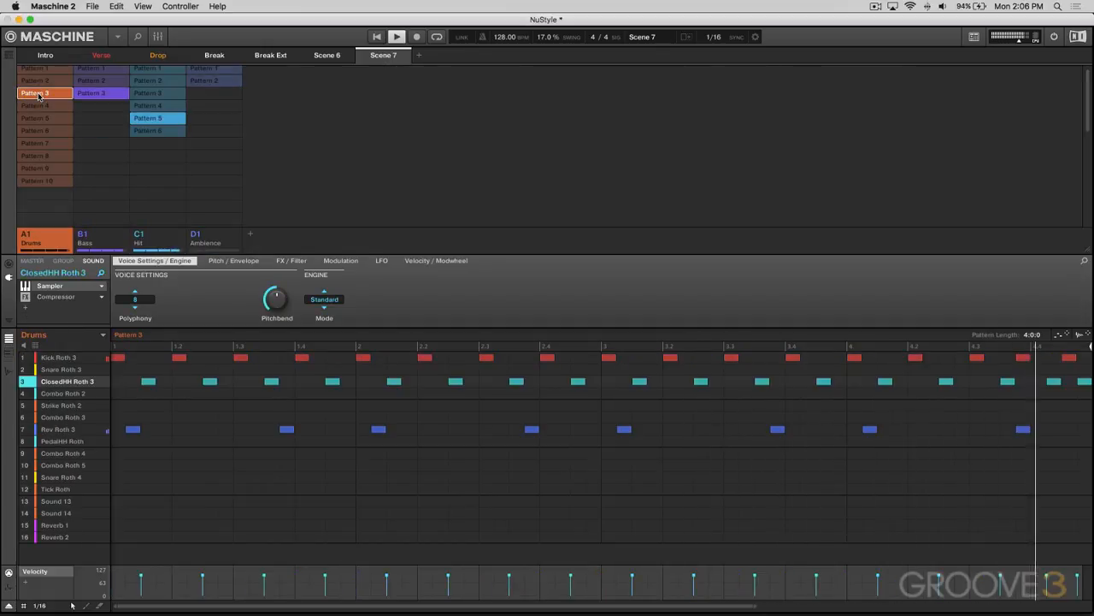
Set Scene 7 drums to Pattern 1; try Patterns 5 and 4, then put Drums Pattern 7 in Scene 8
left_click(35, 71)
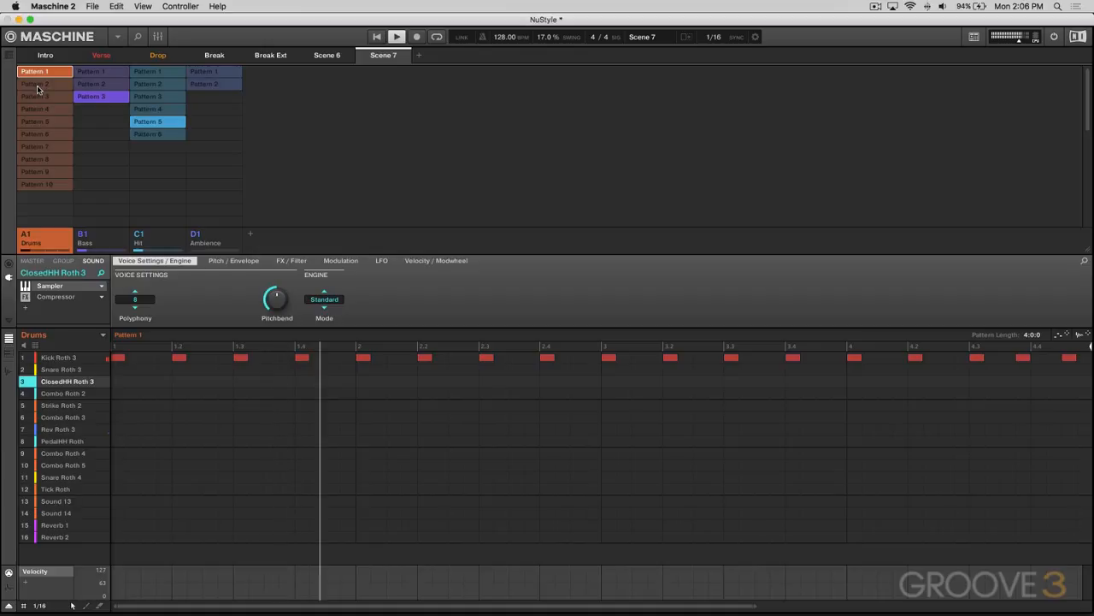
left_click(213, 238)
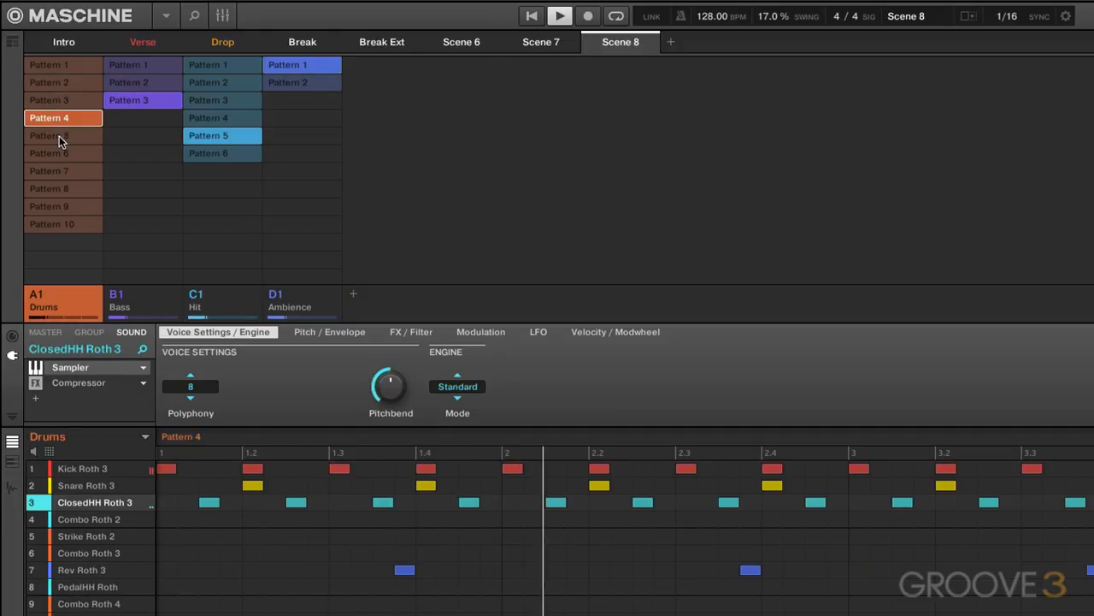
left_click(64, 135)
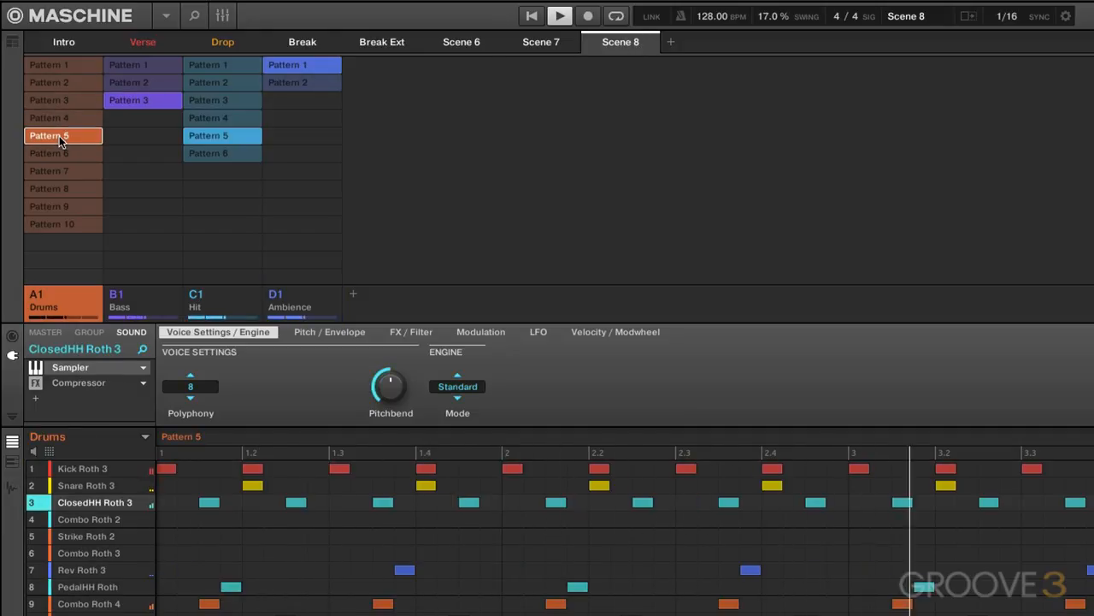
left_click(63, 117)
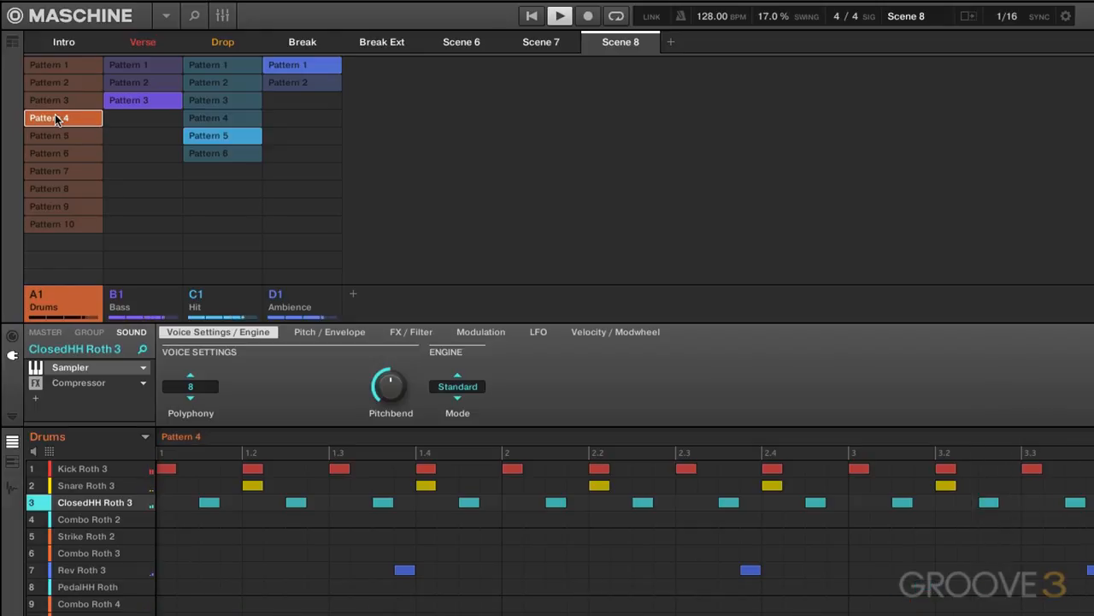
left_click(64, 135)
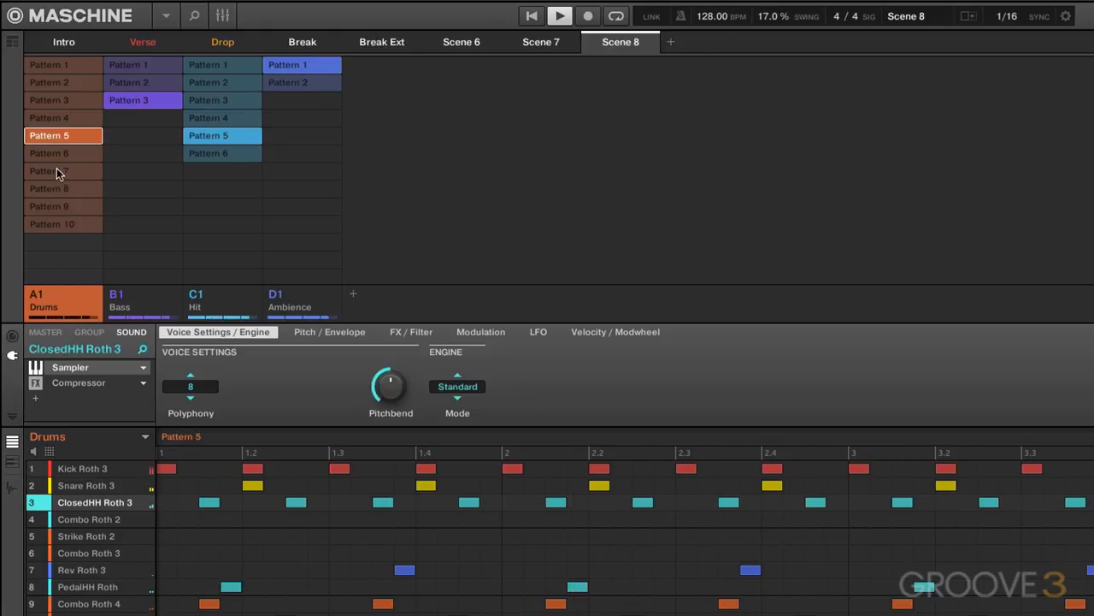
left_click(221, 153)
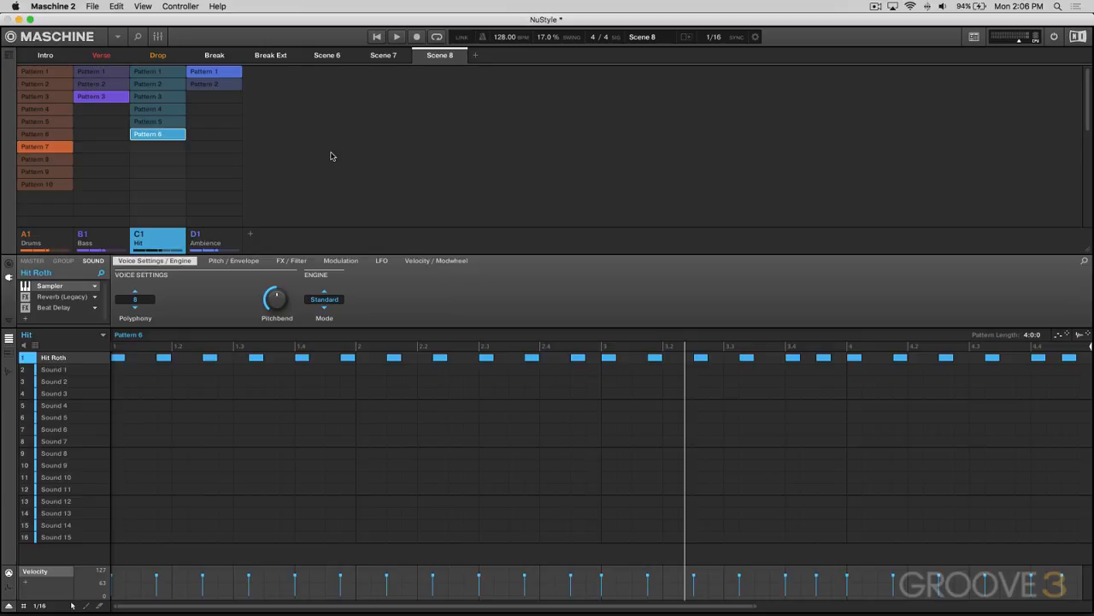
mouse_move(86, 107)
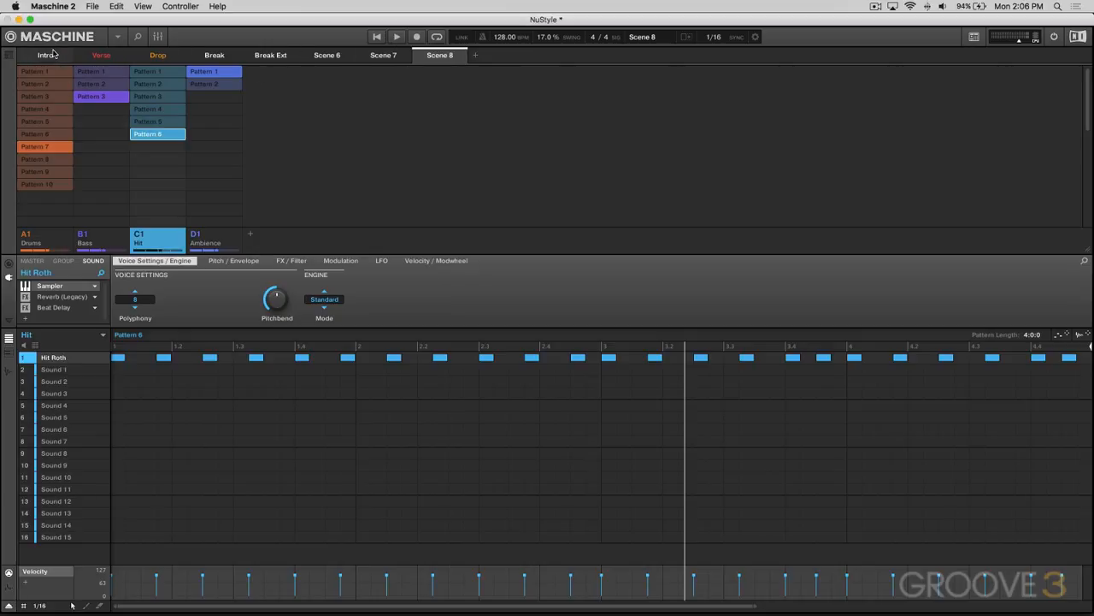
Append the Intro and Break Ext scenes to the end of the song arrangement
right_click(43, 54)
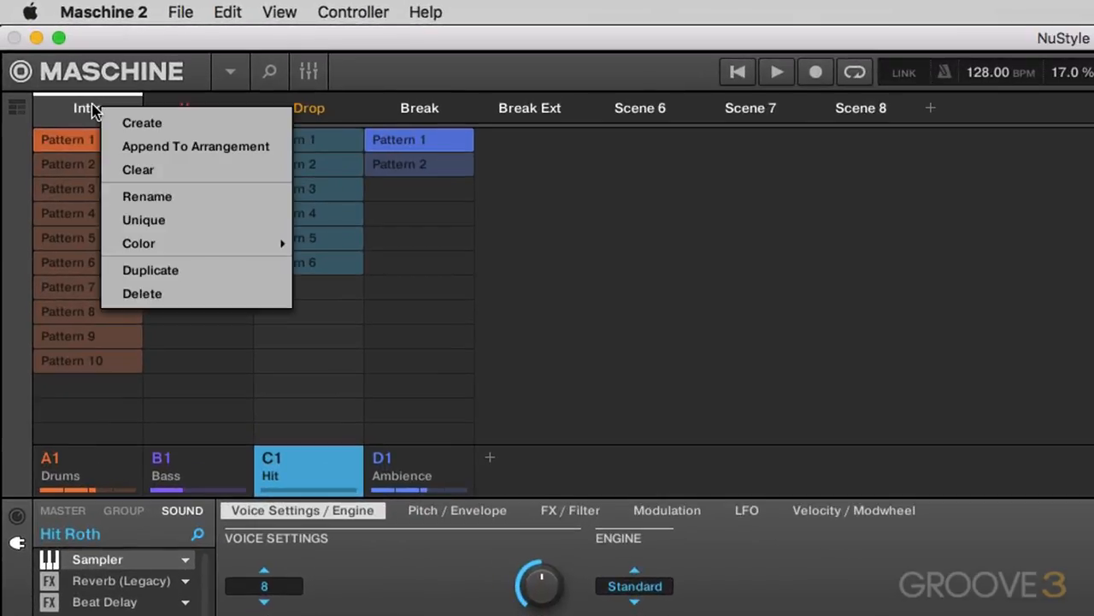
mouse_move(180, 147)
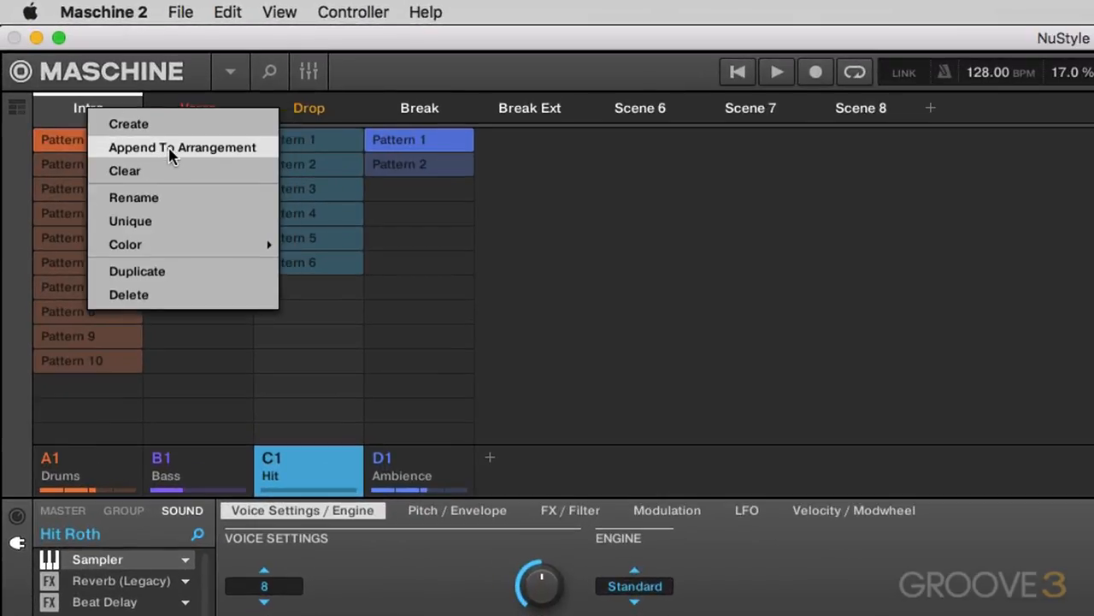
mouse_move(22, 116)
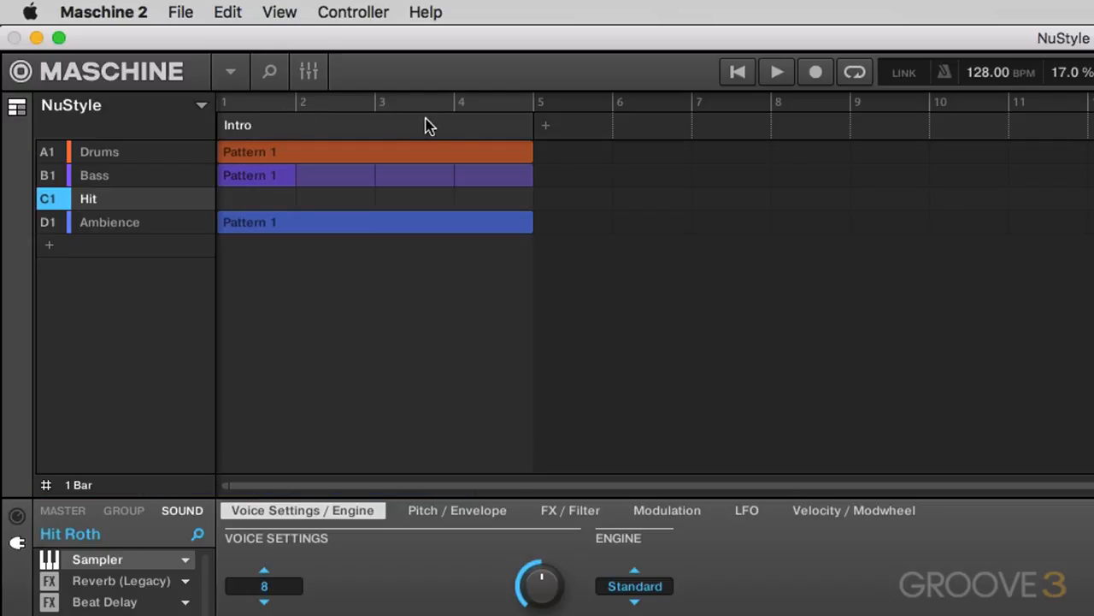
mouse_move(383, 233)
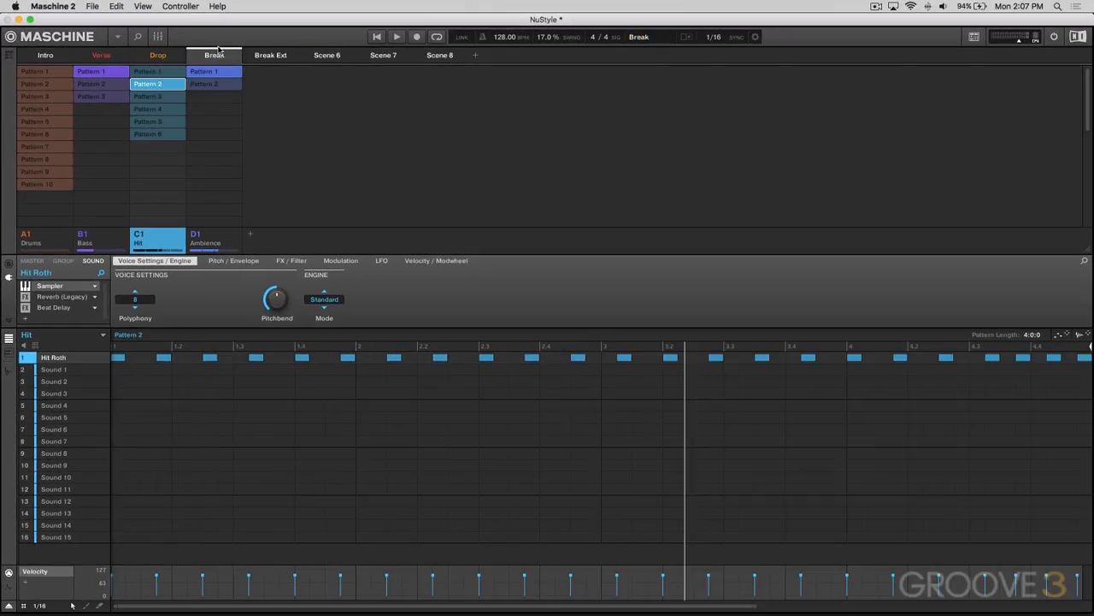
right_click(158, 120)
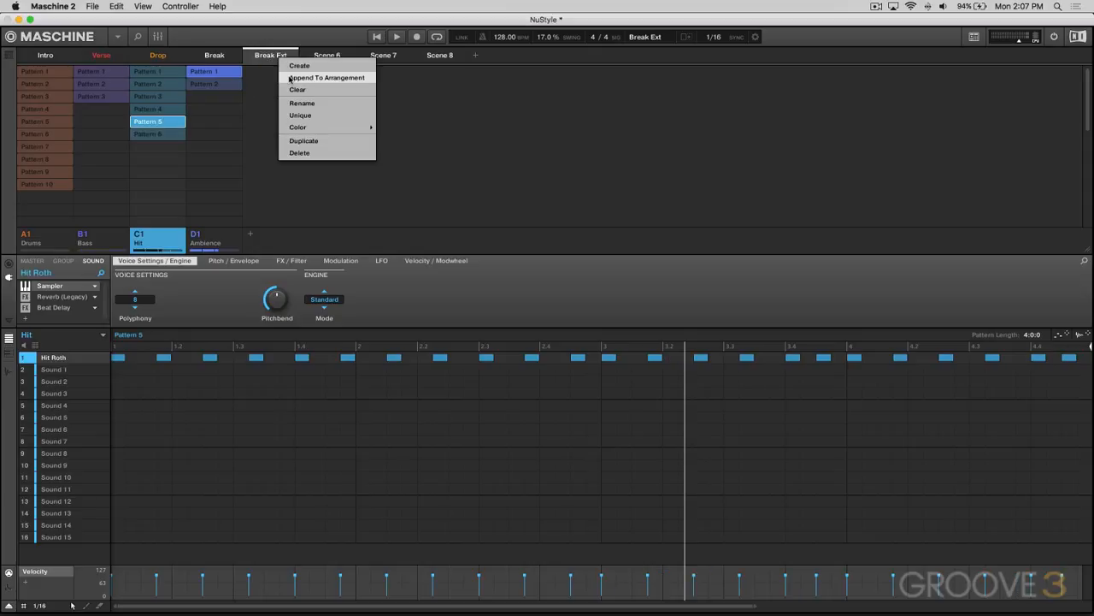
left_click(326, 55)
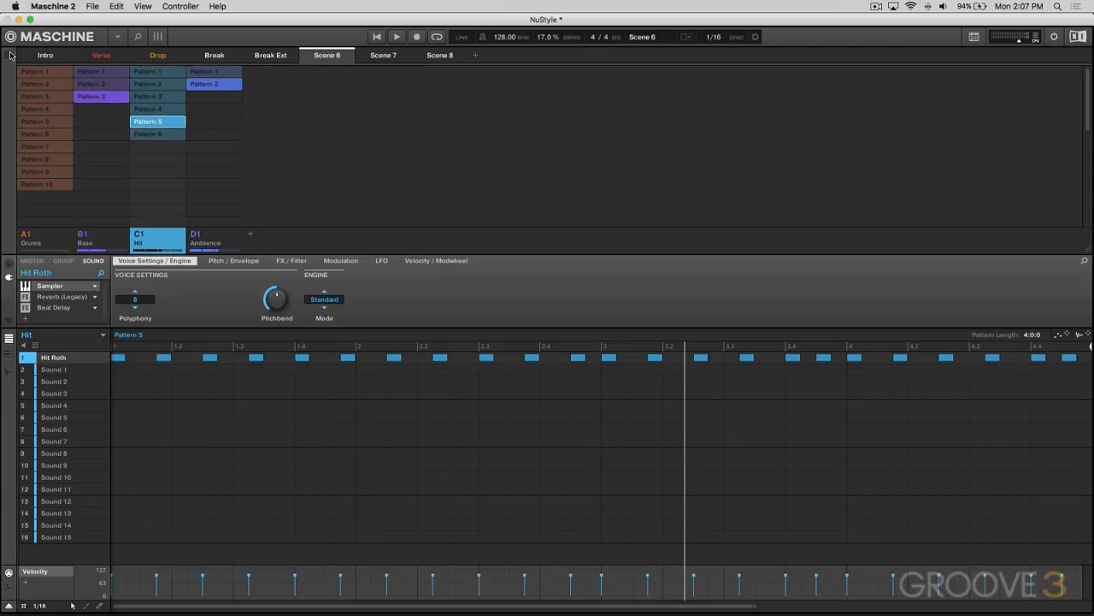